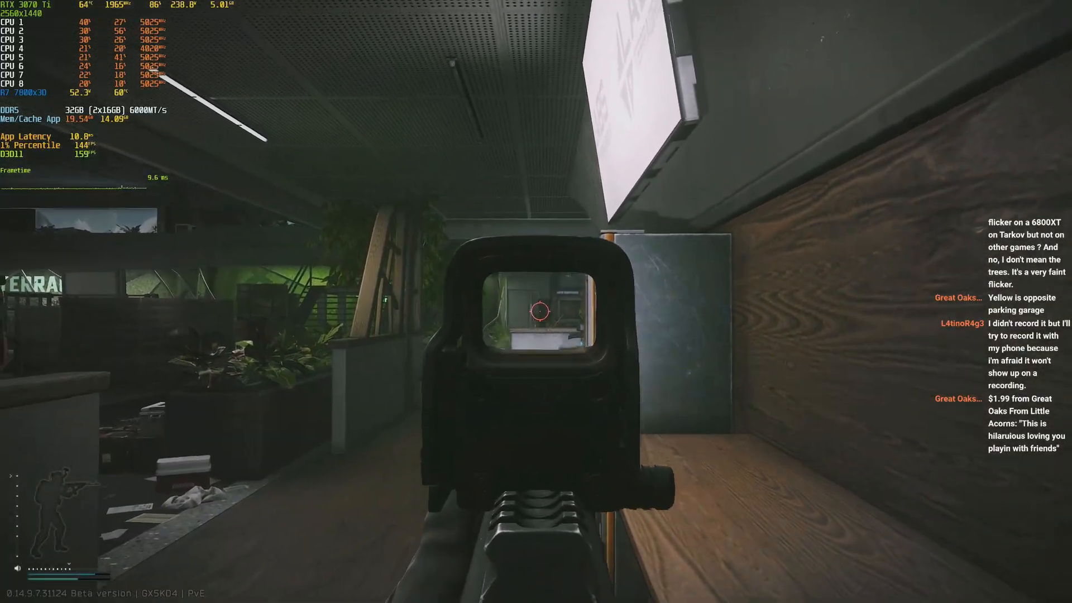
Step: Switch from the Escape from Tarkov raid to the Windows desktop, showing the taskbar's Task Manager entry
key("r")
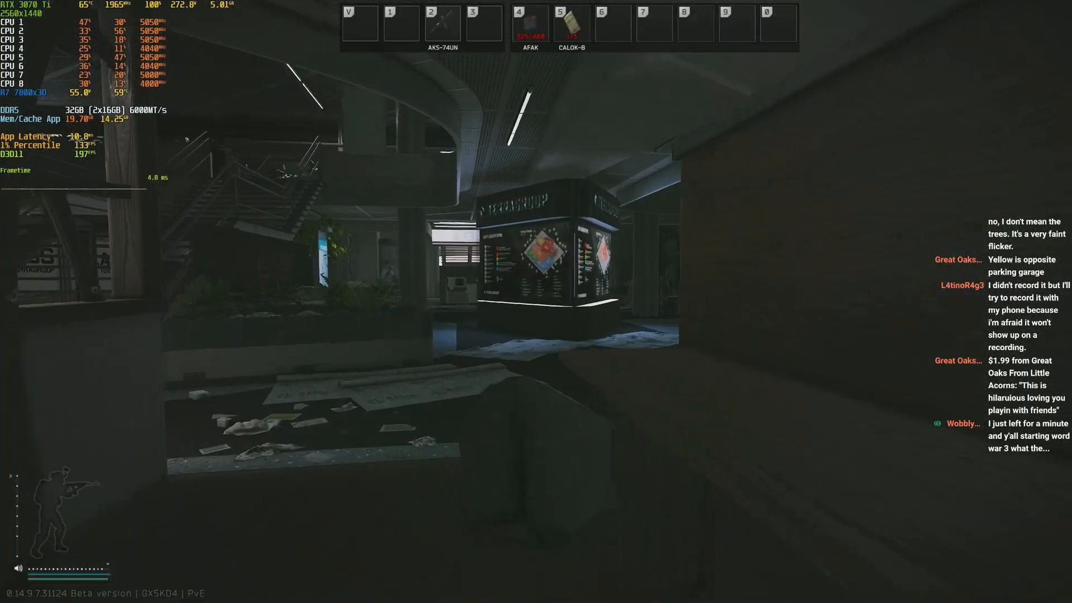
key("2")
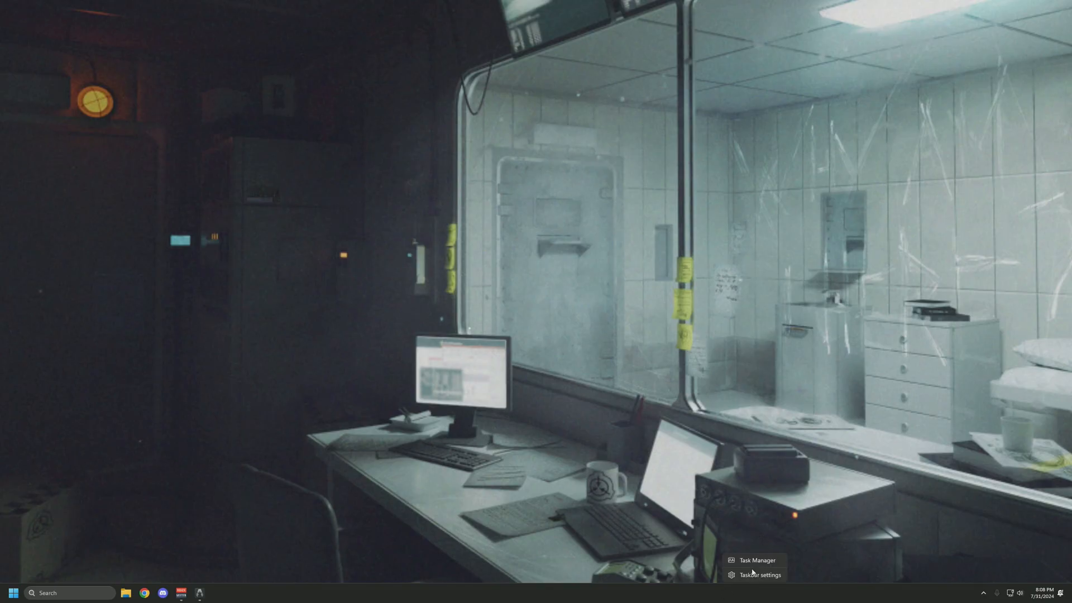
Step: Open Task Manager, check the Startup apps Status column, then minimize it
left_click(759, 560)
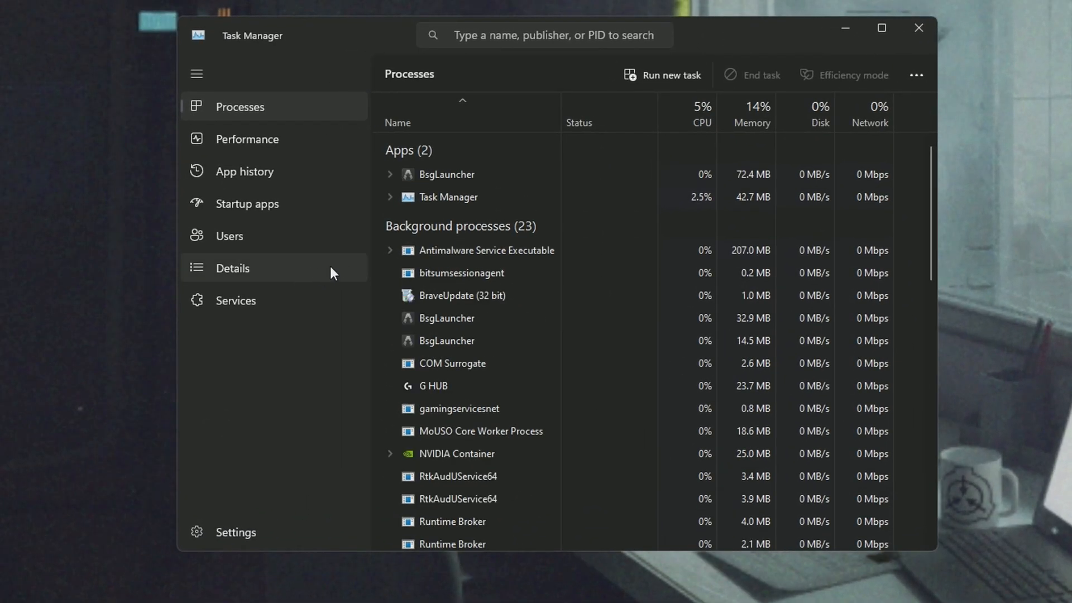
left_click(247, 203)
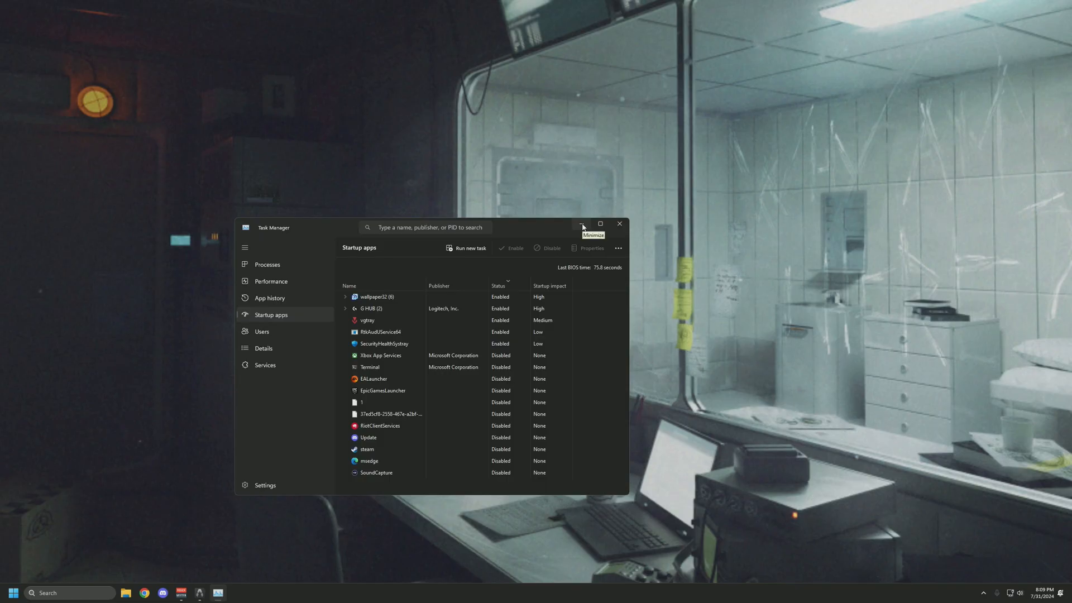
left_click(582, 224)
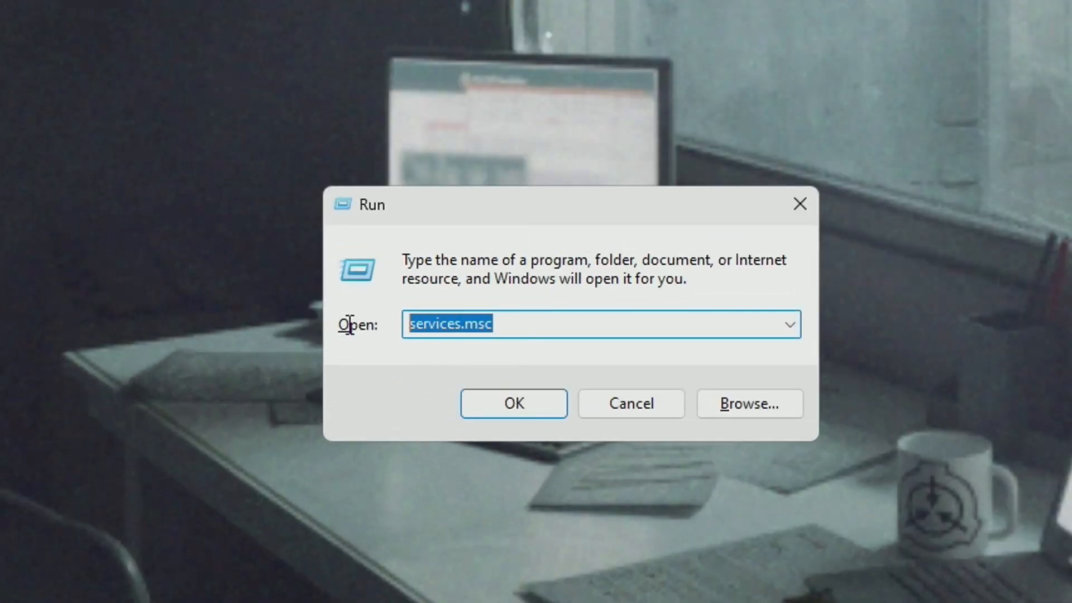
mouse_move(219, 317)
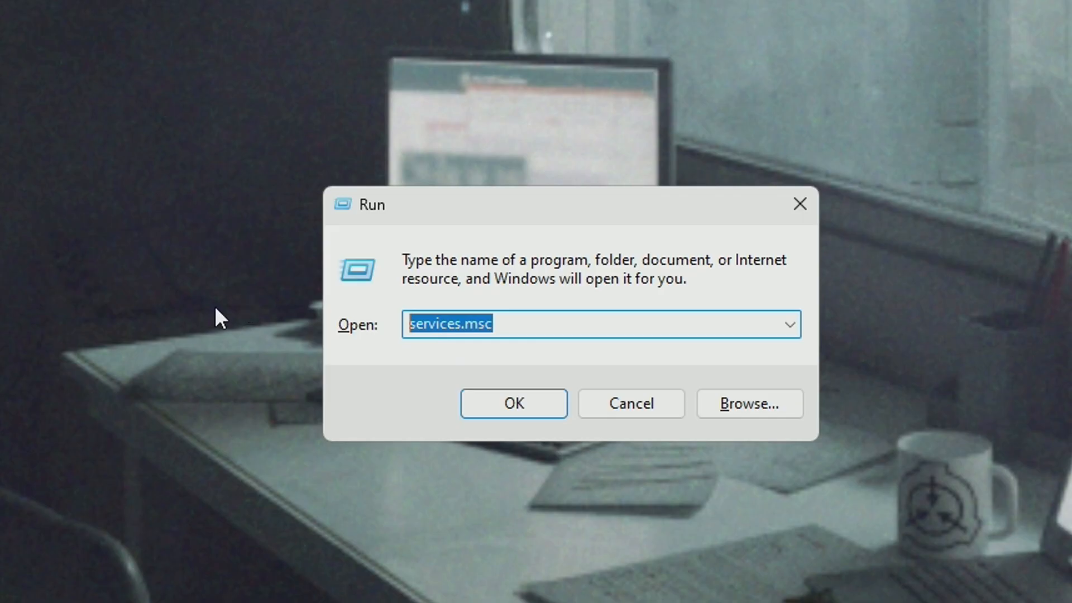
Step: Fill the Run box with services.msc using the 'ser' autocomplete suggestion
type("ser")
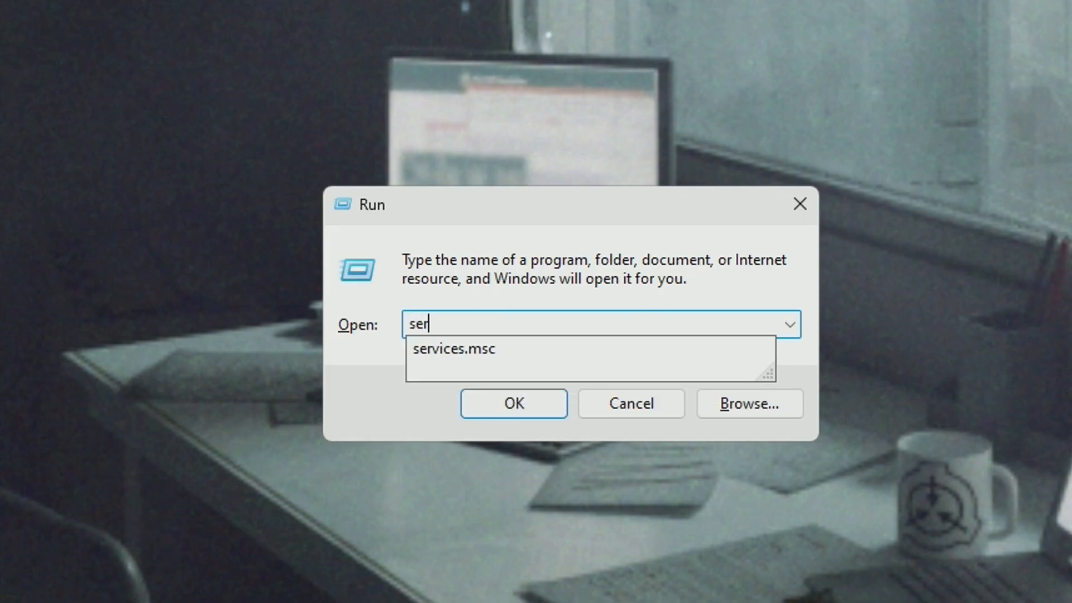
left_click(455, 349)
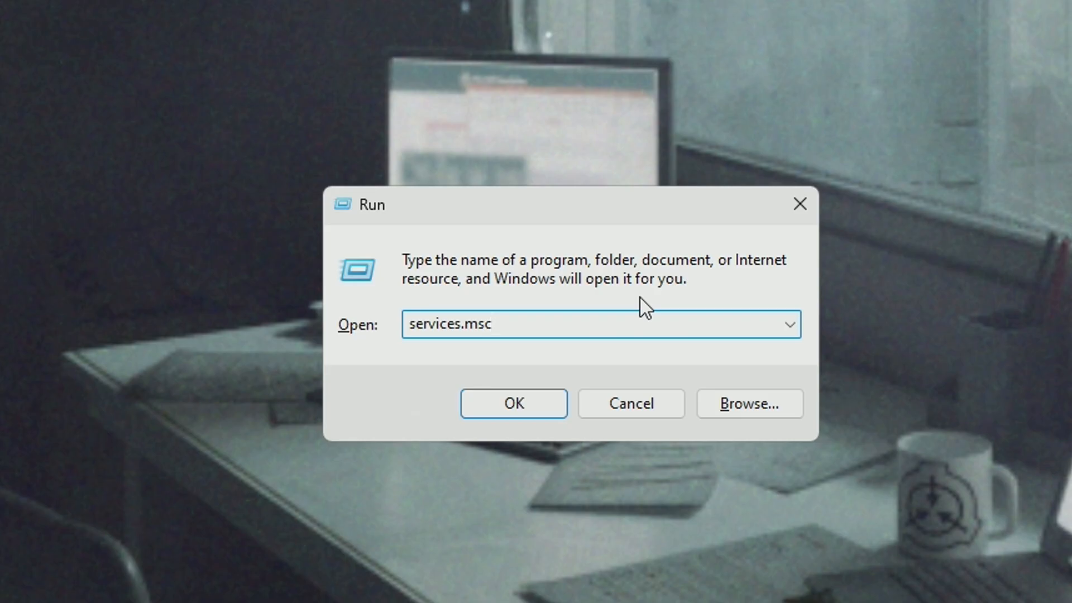
Step: Open Services, sort by name then startup type, and select Print Spooler
left_click(514, 403)
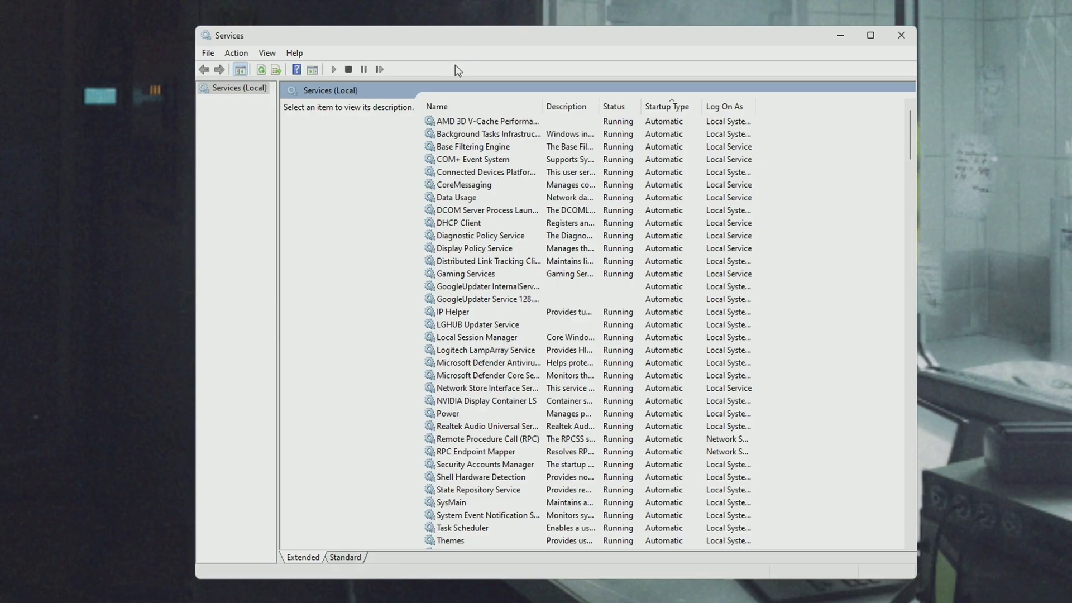
mouse_move(478, 122)
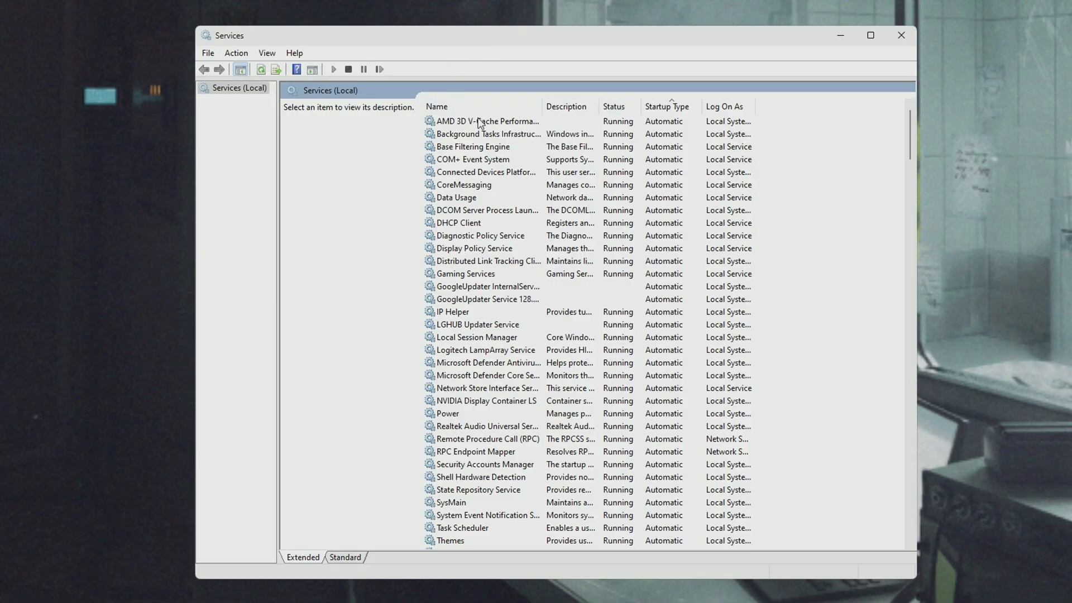
mouse_move(485, 122)
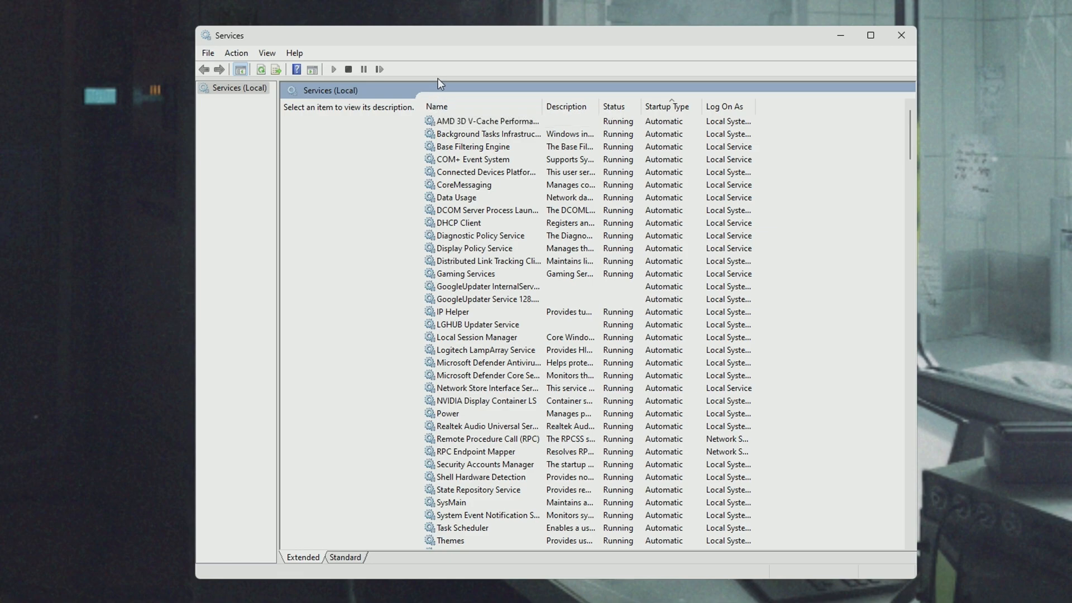
left_click(439, 106)
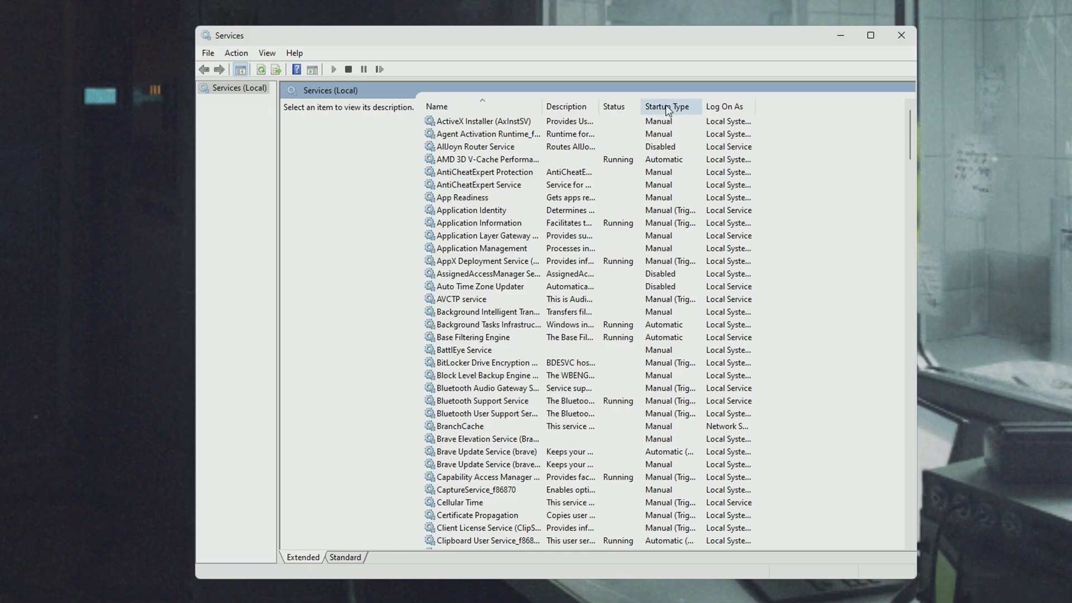
left_click(665, 107)
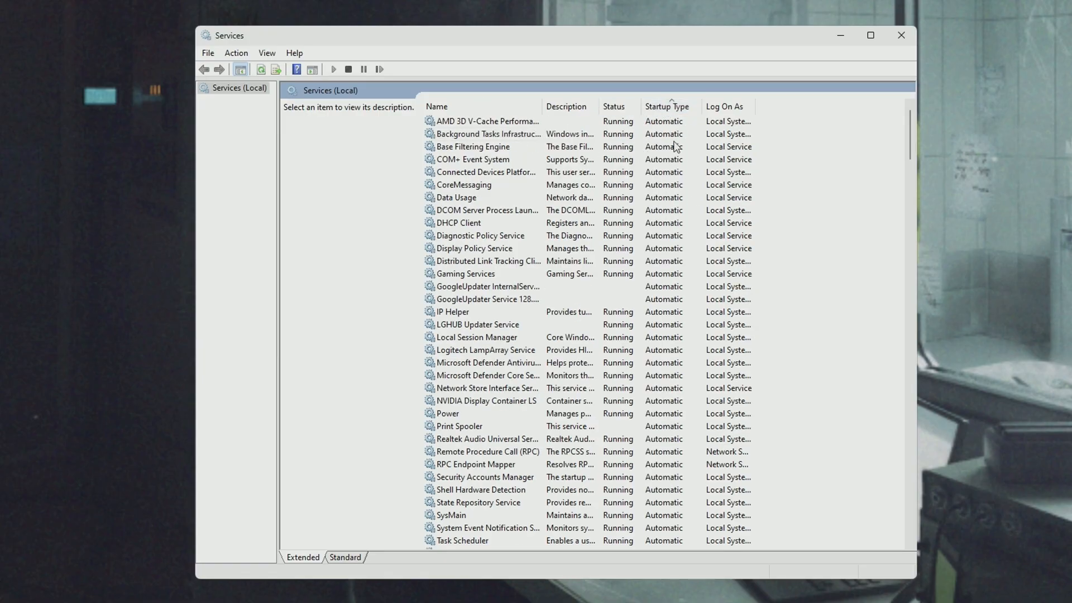
mouse_move(693, 244)
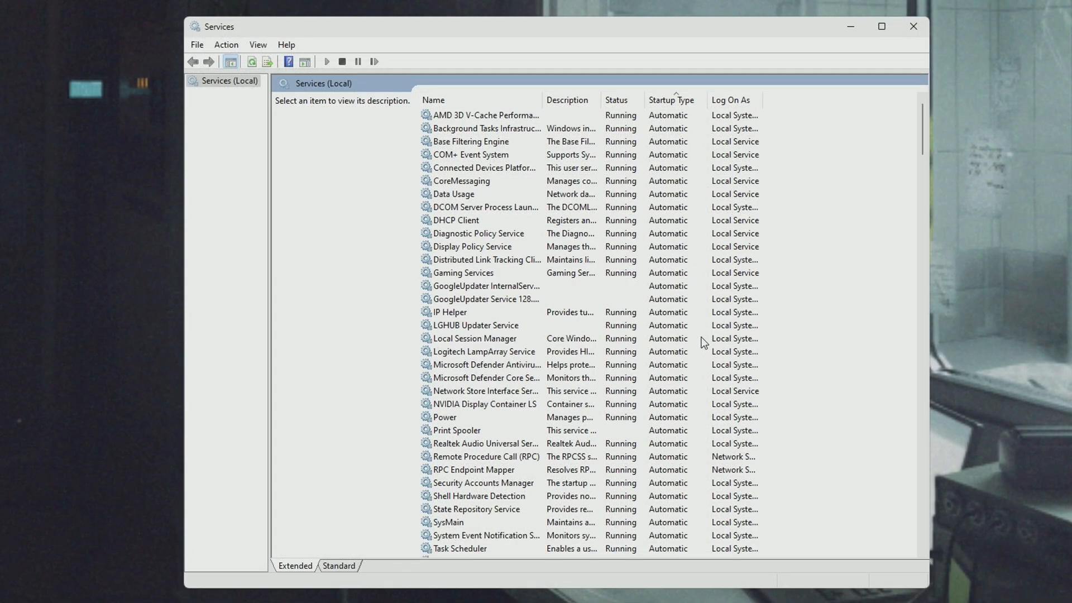
mouse_move(696, 327)
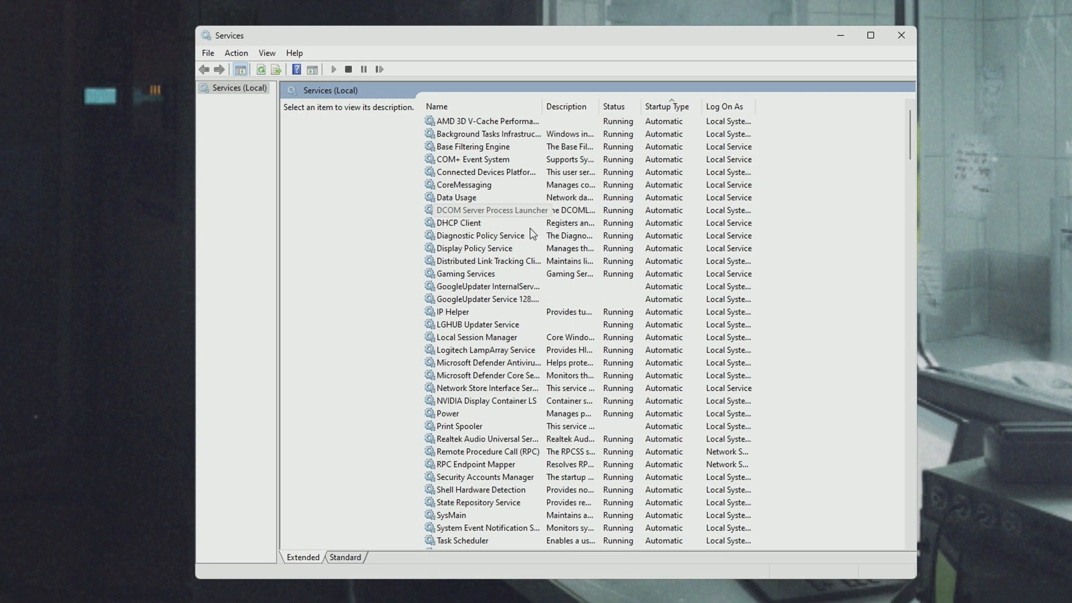
left_click(460, 388)
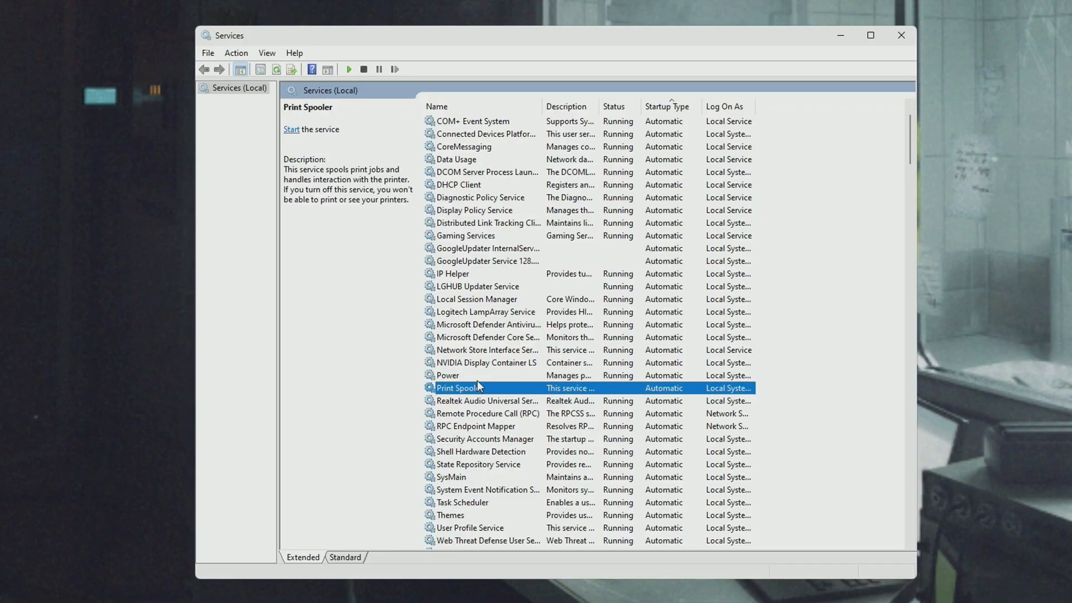
Step: Open Print Spooler's properties and change its startup type to Manual
right_click(457, 388)
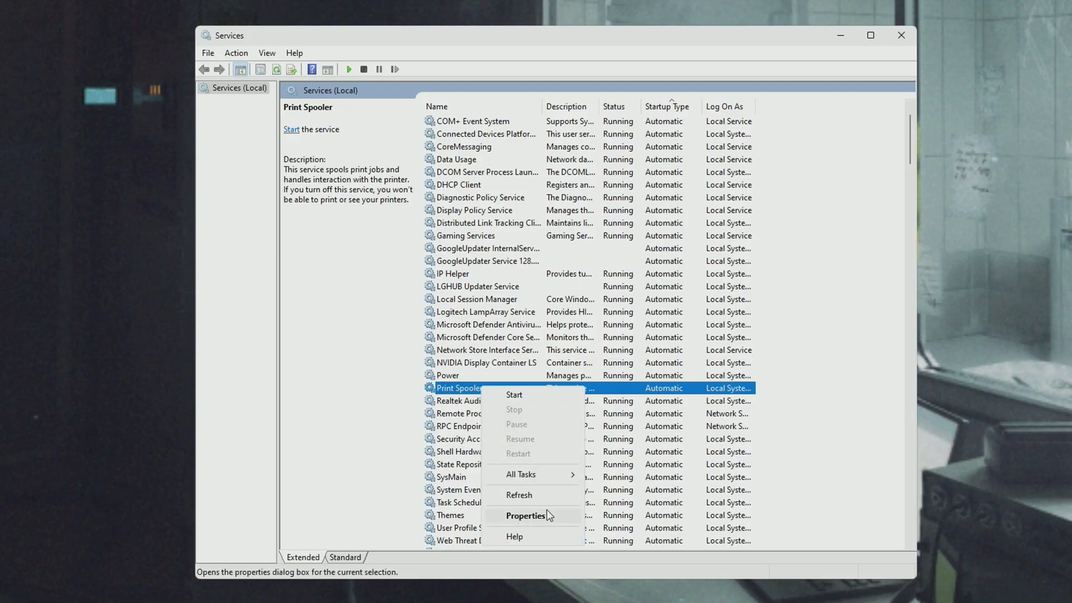
left_click(526, 515)
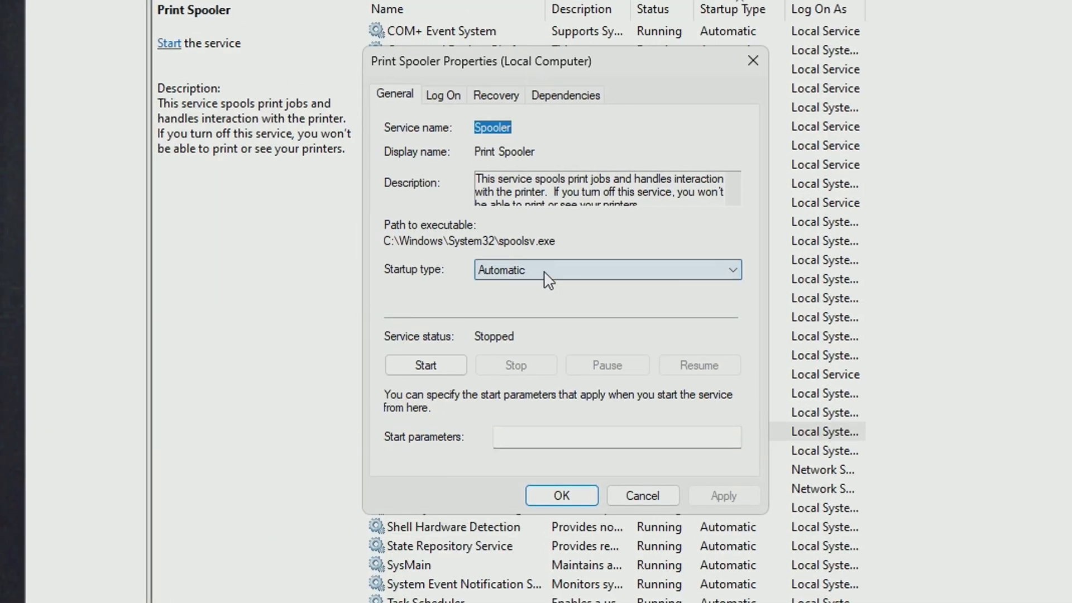
left_click(606, 269)
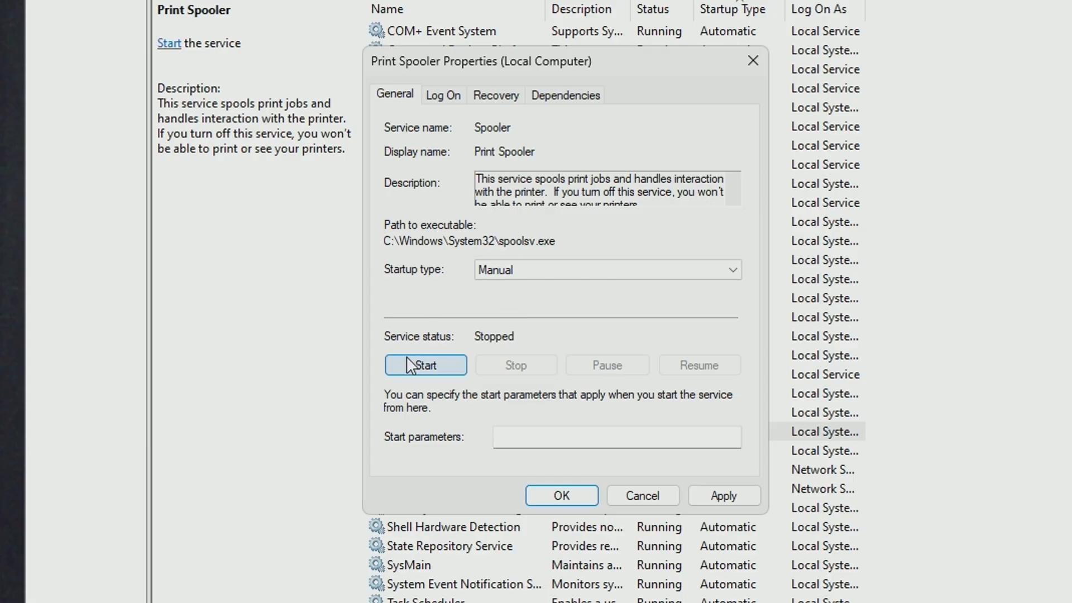
mouse_move(505, 371)
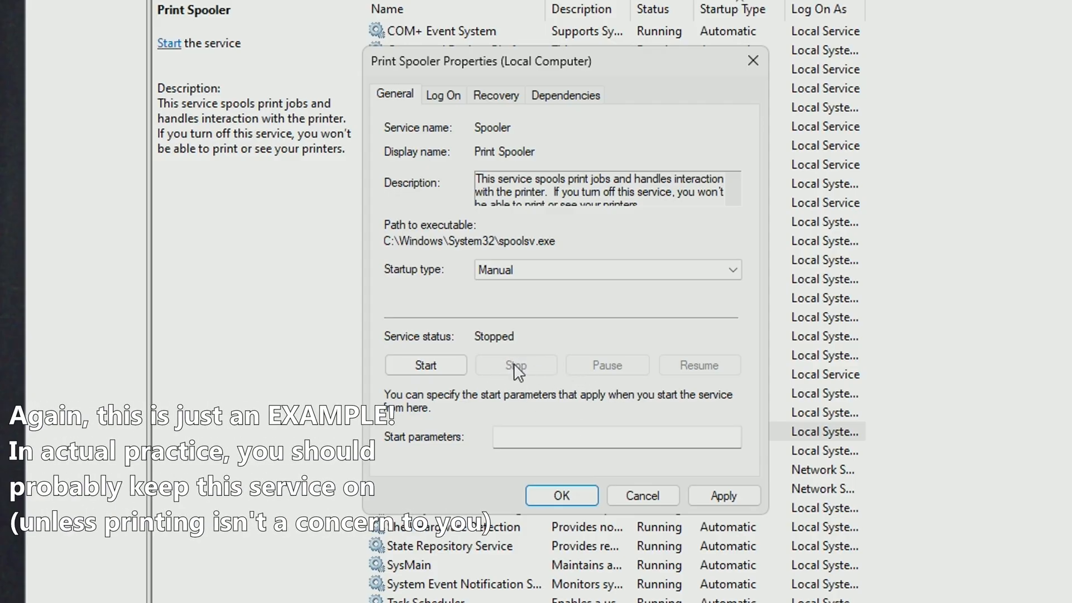
mouse_move(388, 280)
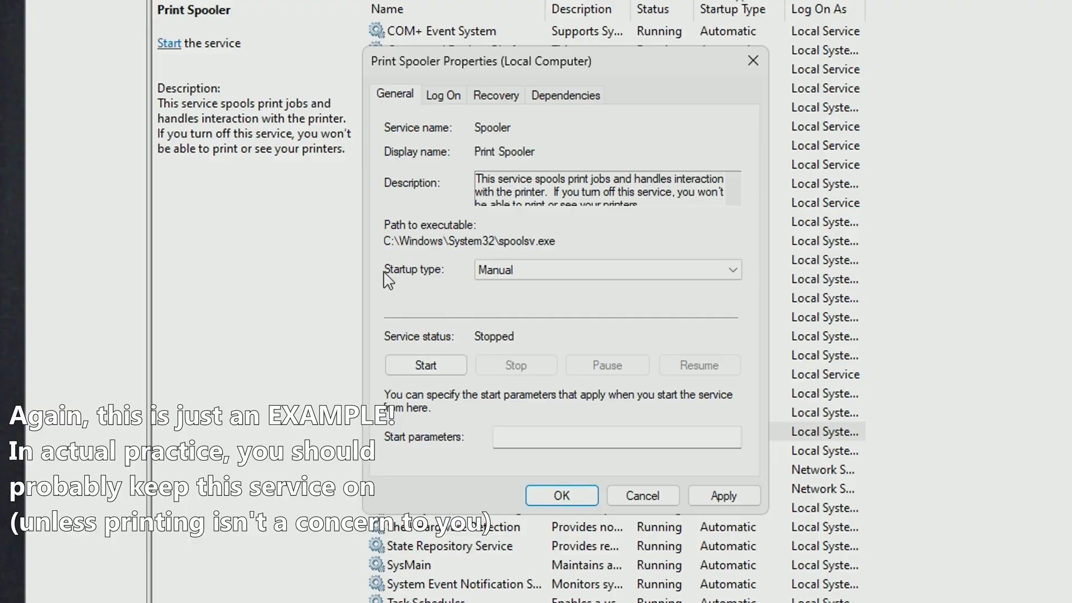
mouse_move(636, 363)
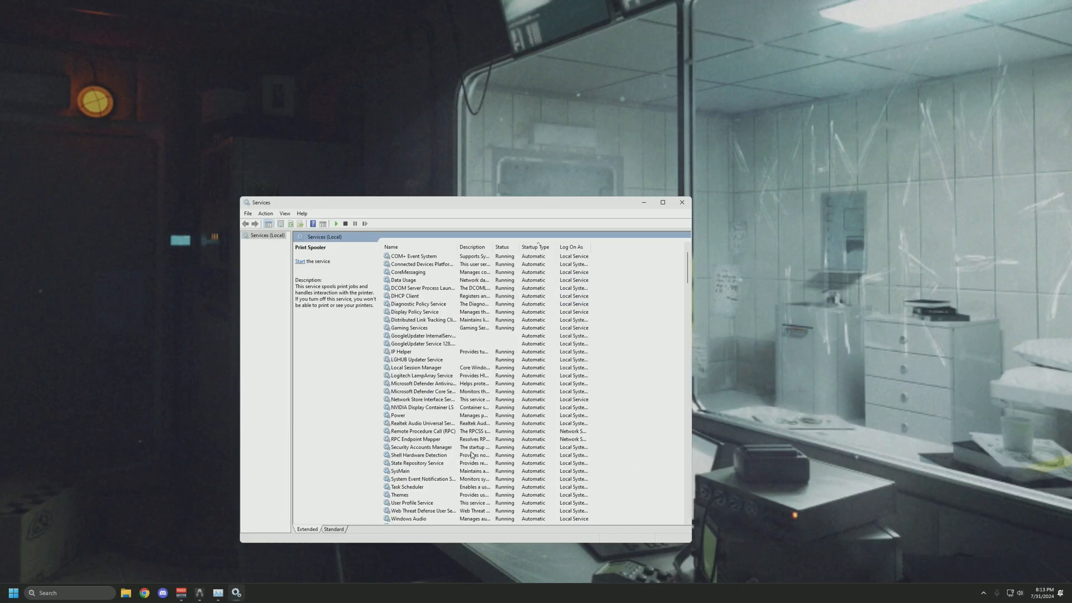
mouse_move(499, 424)
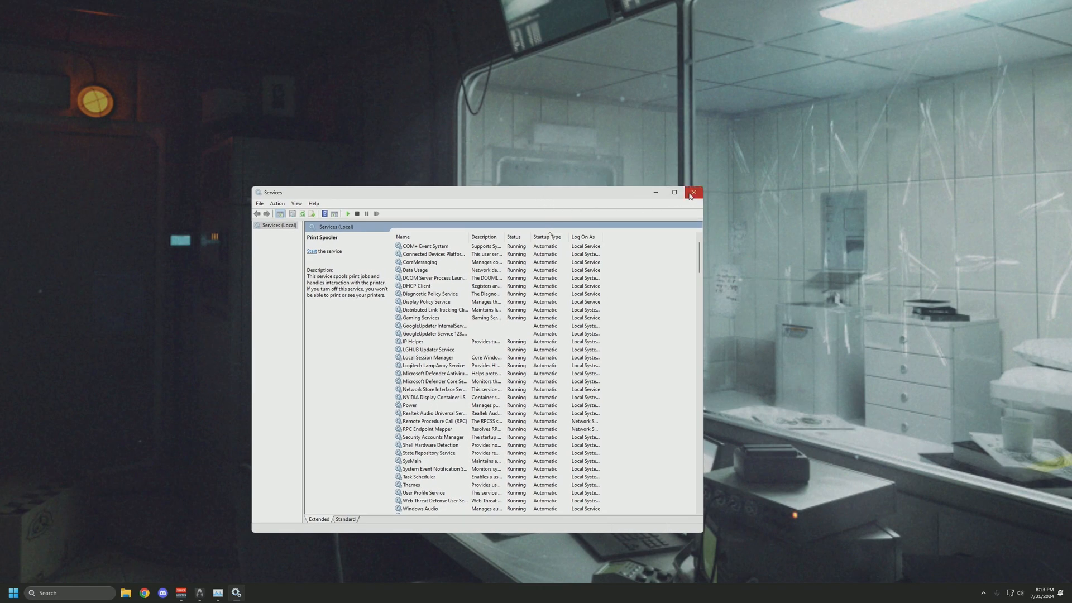
mouse_move(286, 535)
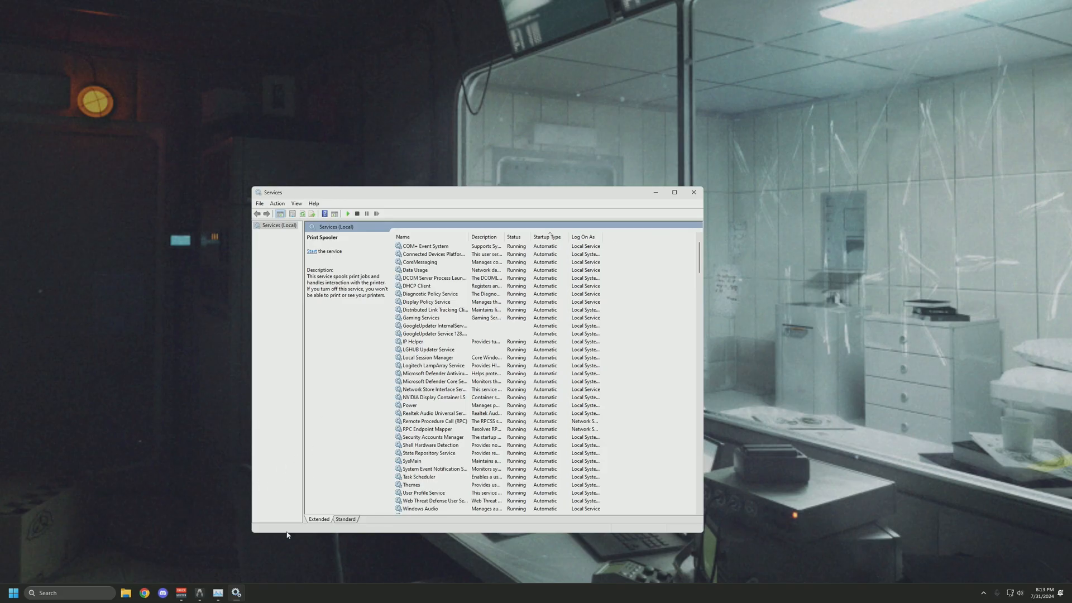
mouse_move(693, 192)
type("Task Scheduler")
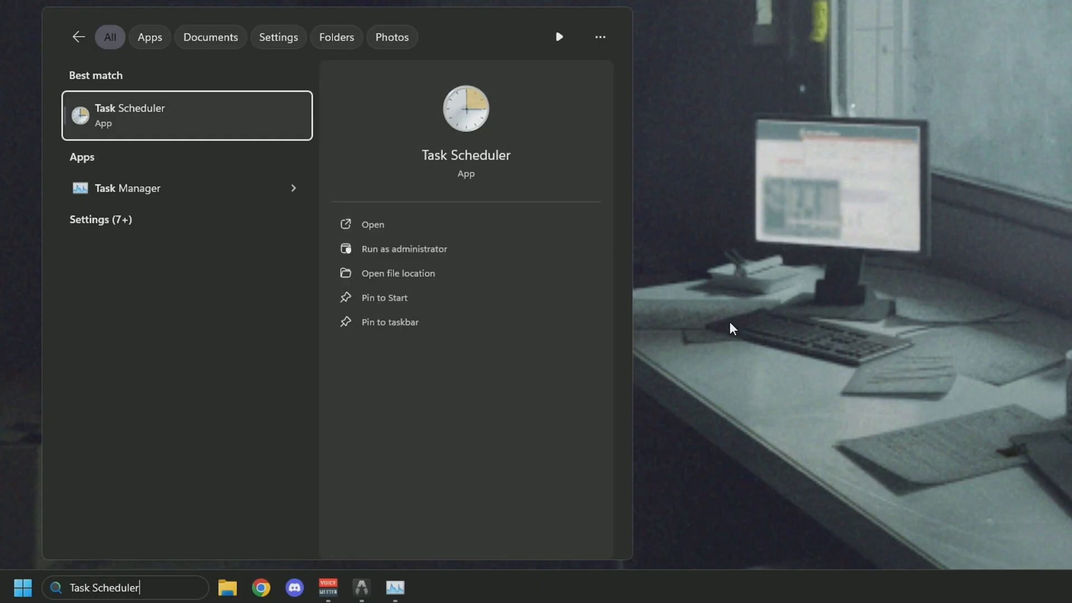
Step: Launch Task Scheduler from search and list the Task Scheduler Library tasks, including Brave updates
key("Escape")
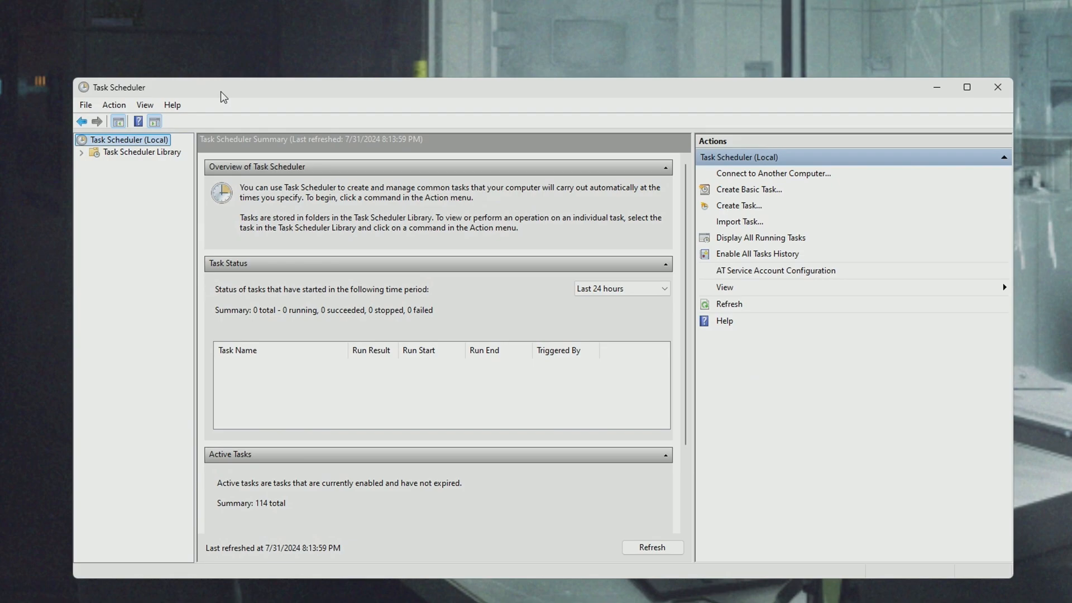
mouse_move(113, 159)
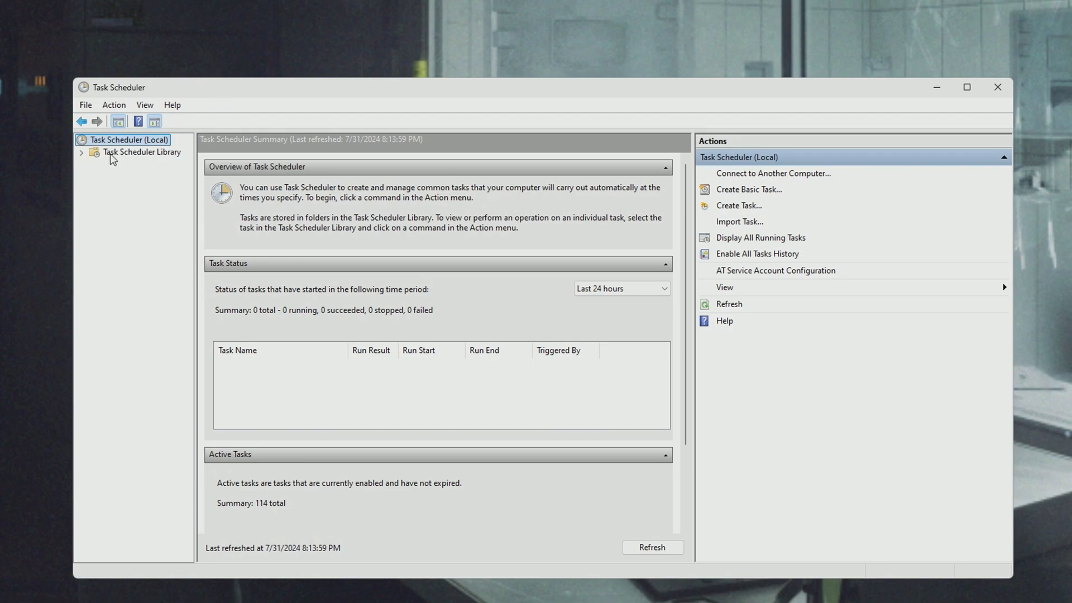
left_click(141, 152)
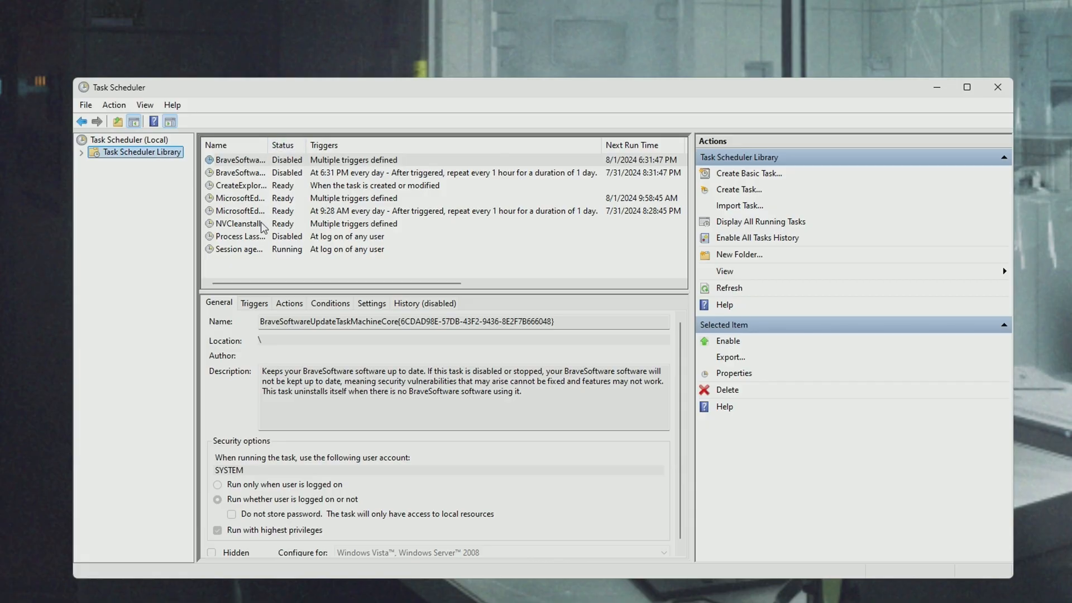
mouse_move(250, 216)
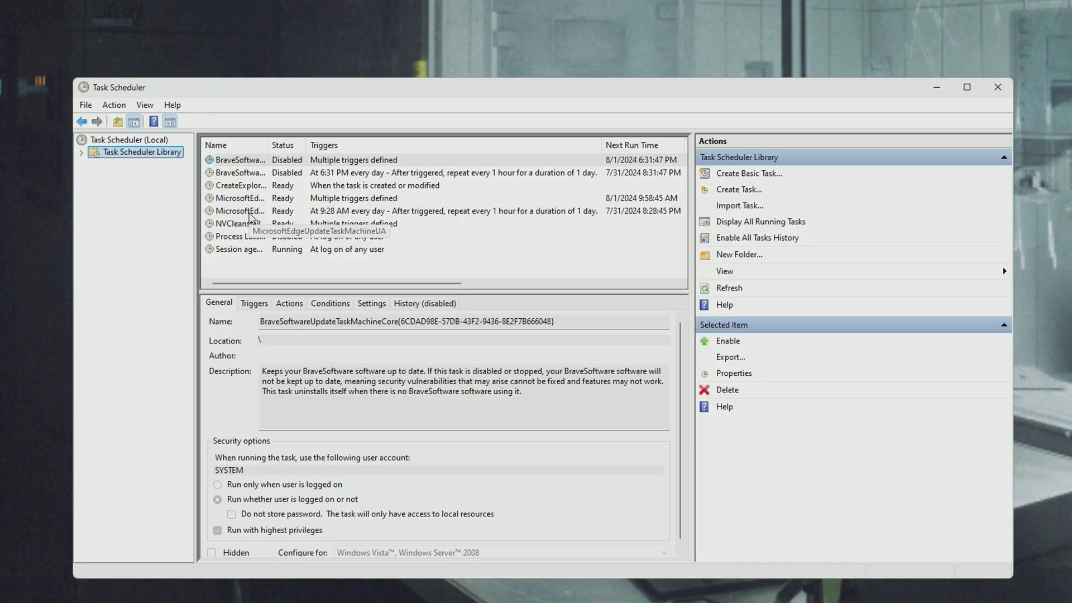
mouse_move(299, 218)
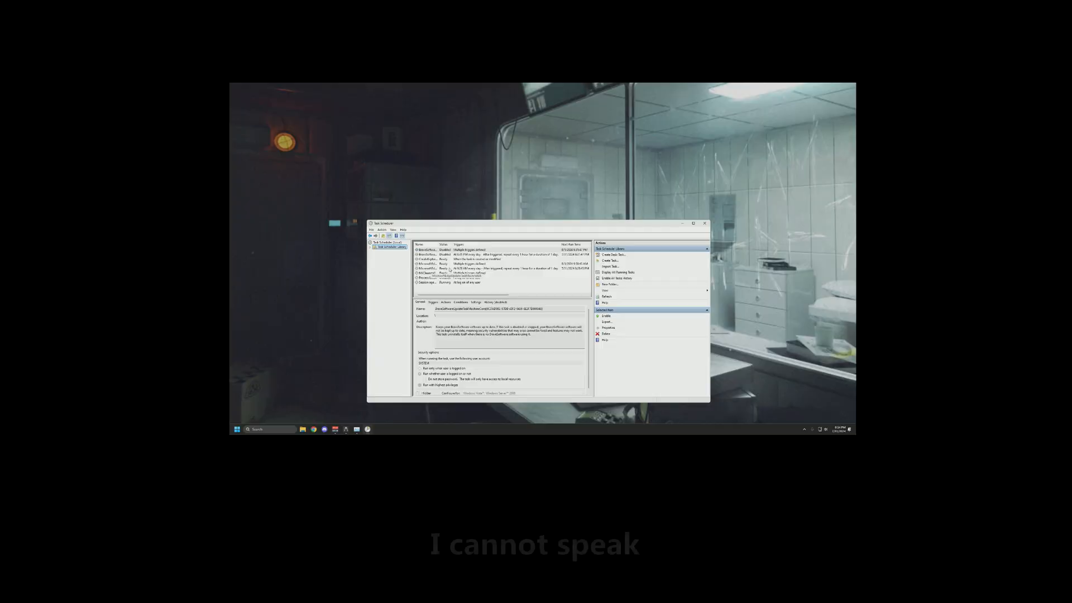
left_click(692, 223)
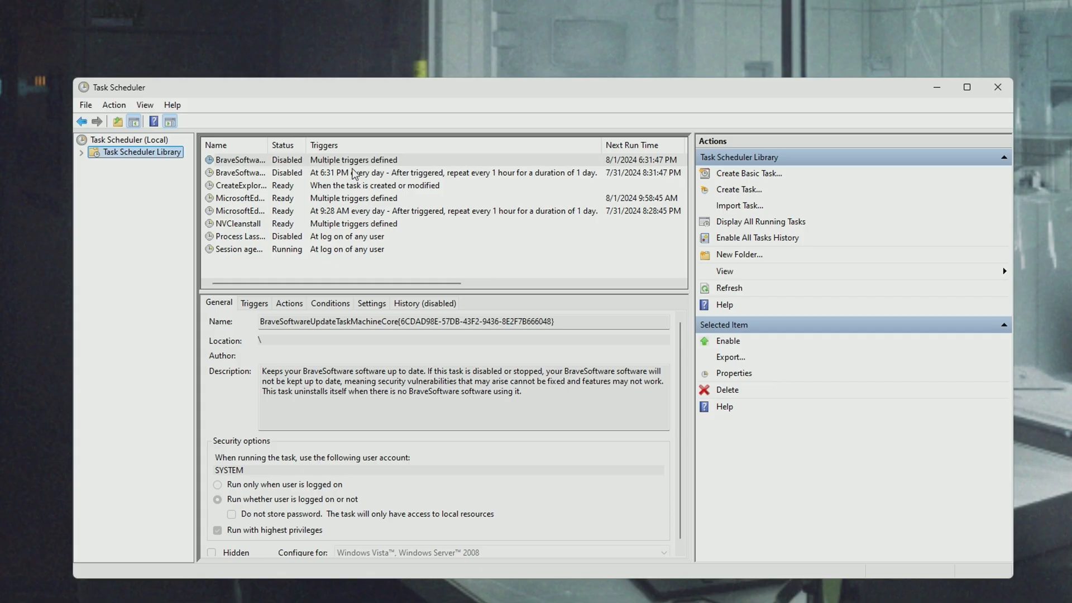
mouse_move(552, 220)
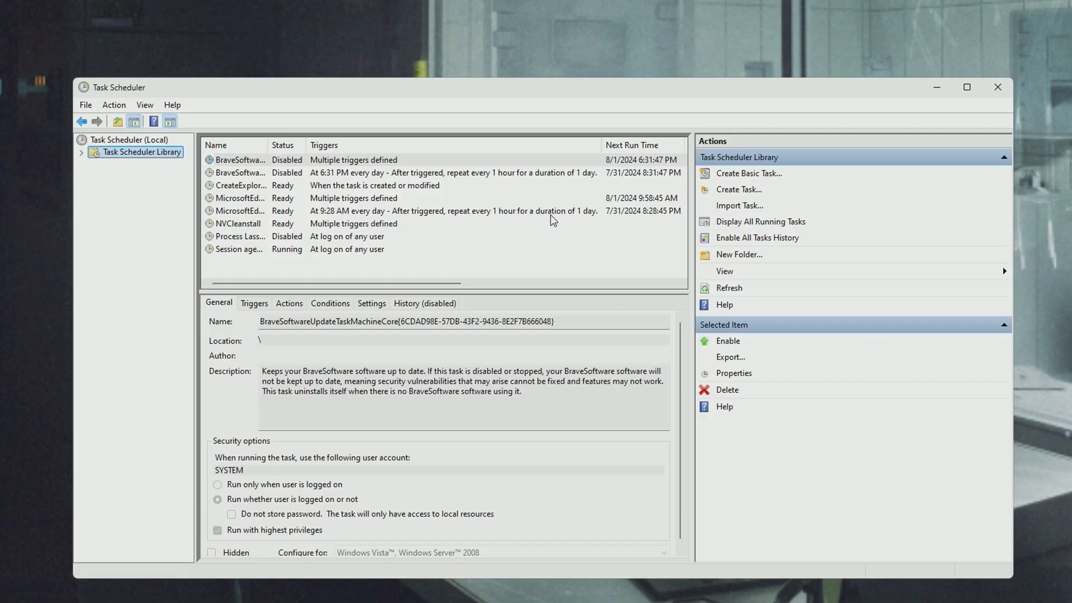
mouse_move(376, 232)
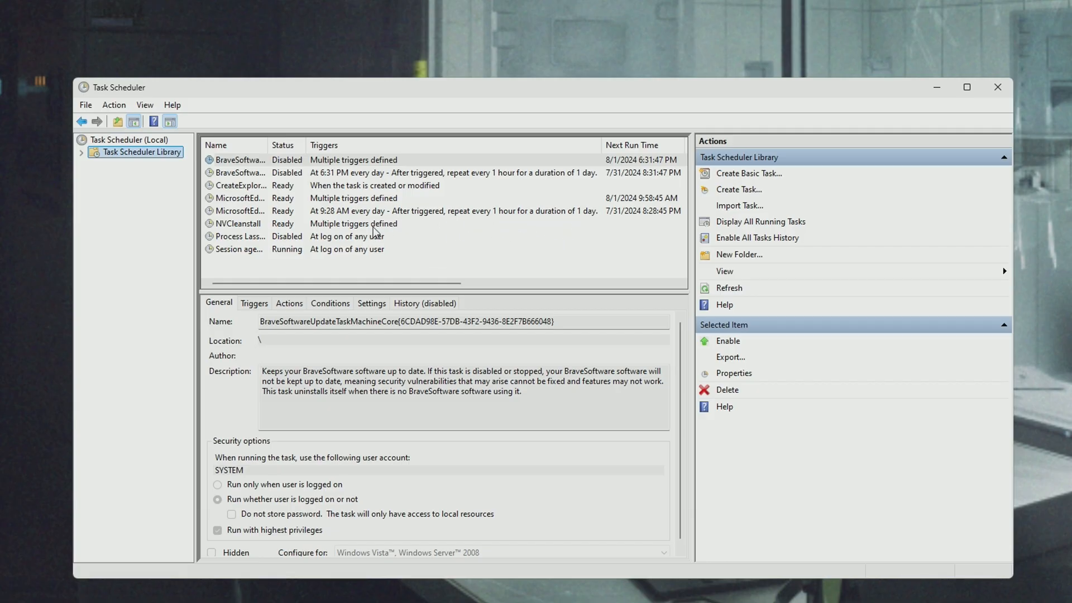
mouse_move(562, 299)
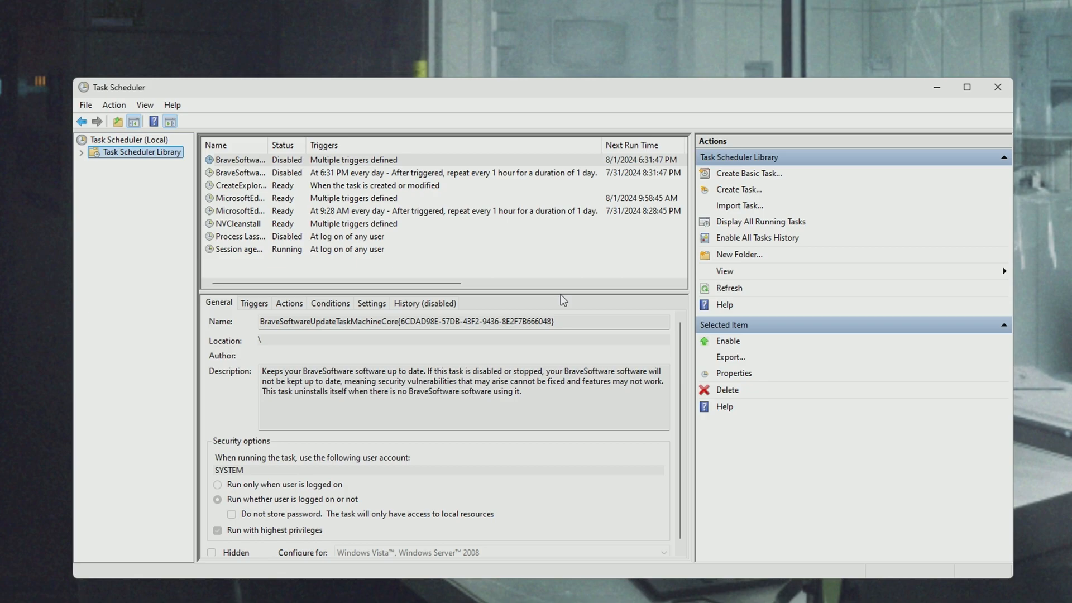
mouse_move(405, 198)
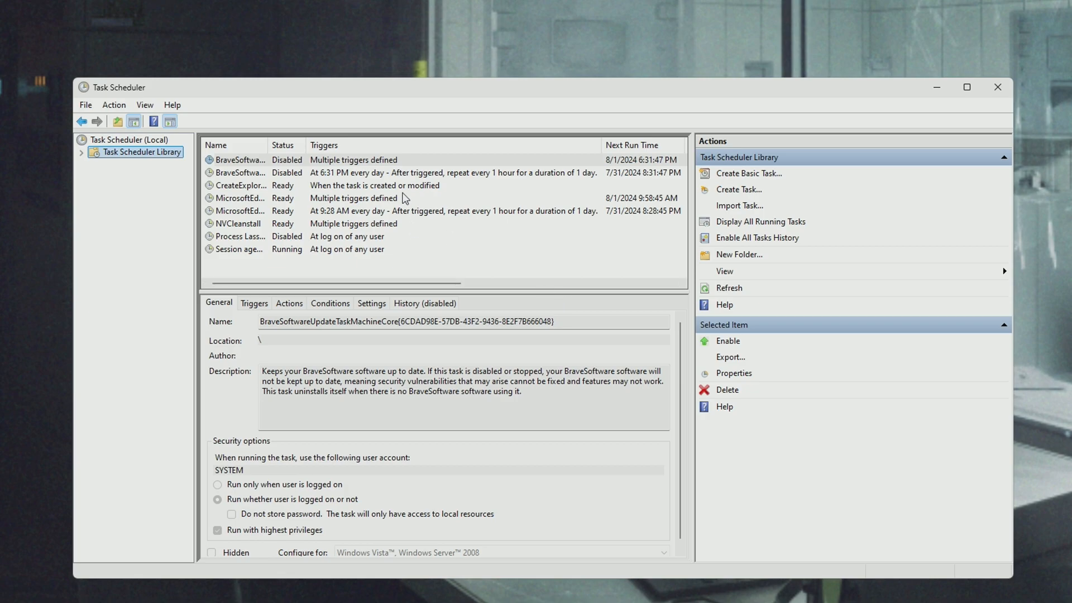
mouse_move(376, 186)
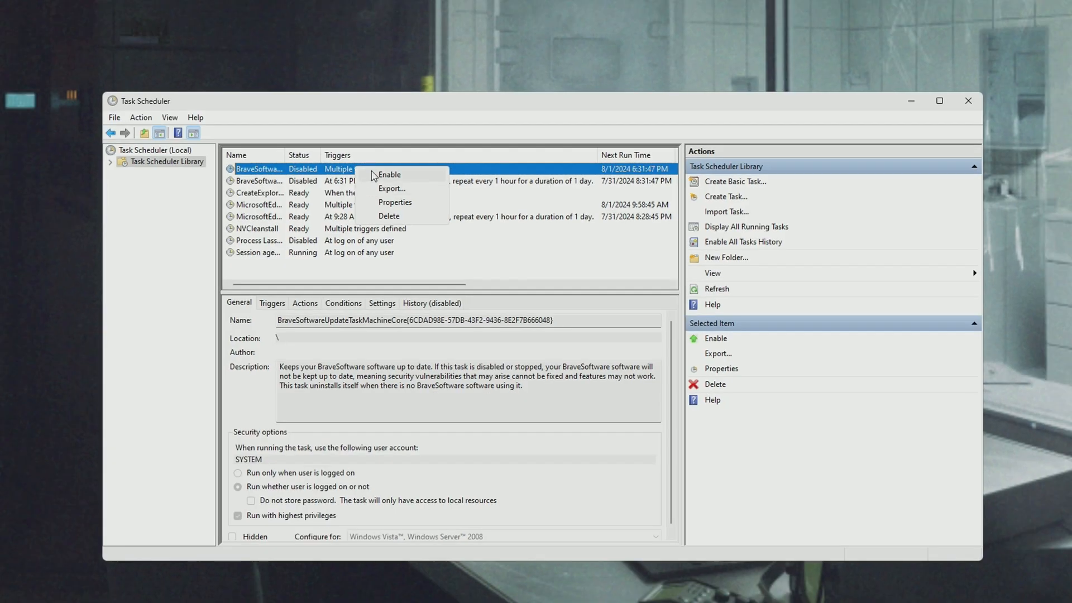
Step: Enable the first BraveSoftware update task, then disable it again
left_click(389, 174)
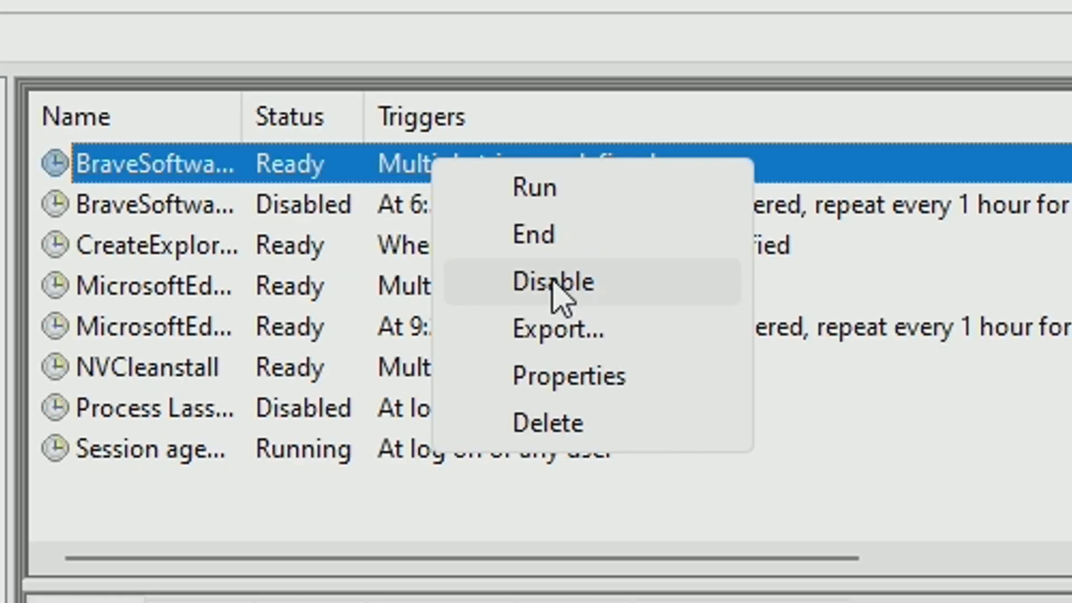
left_click(554, 281)
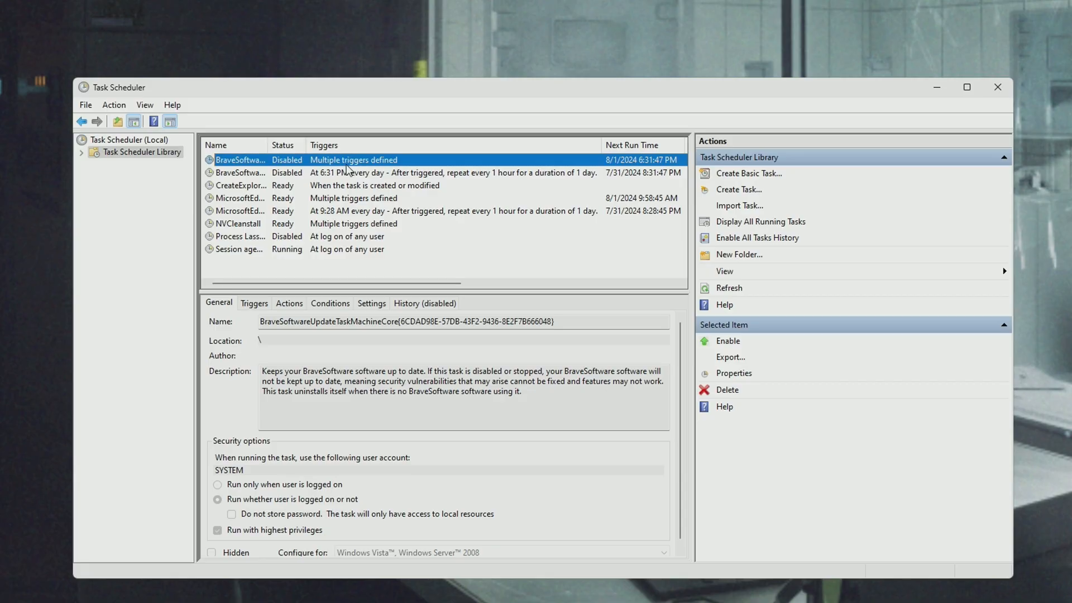
mouse_move(343, 164)
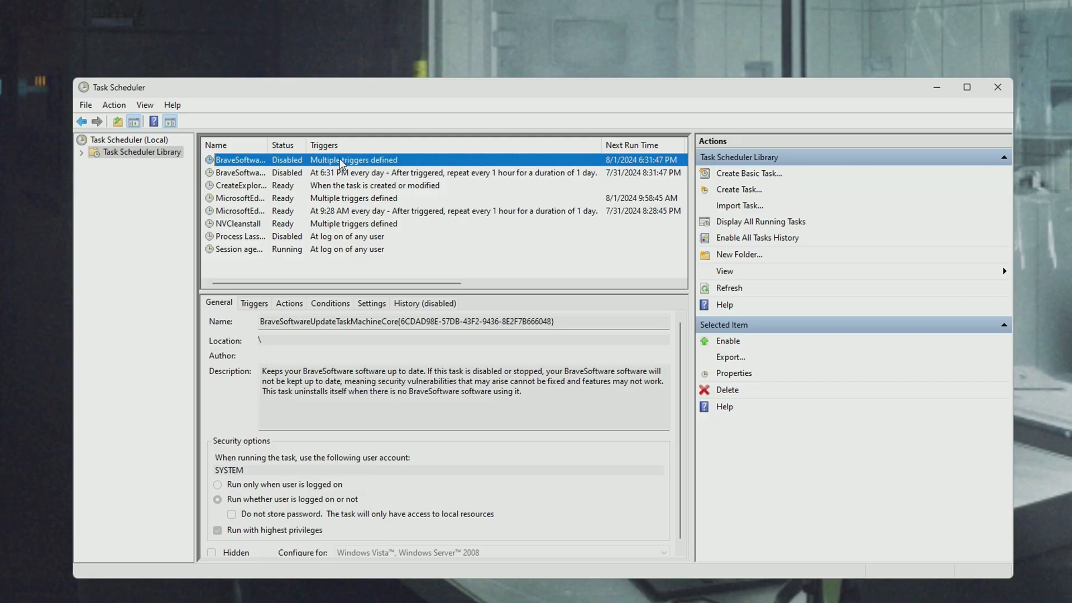
mouse_move(289, 115)
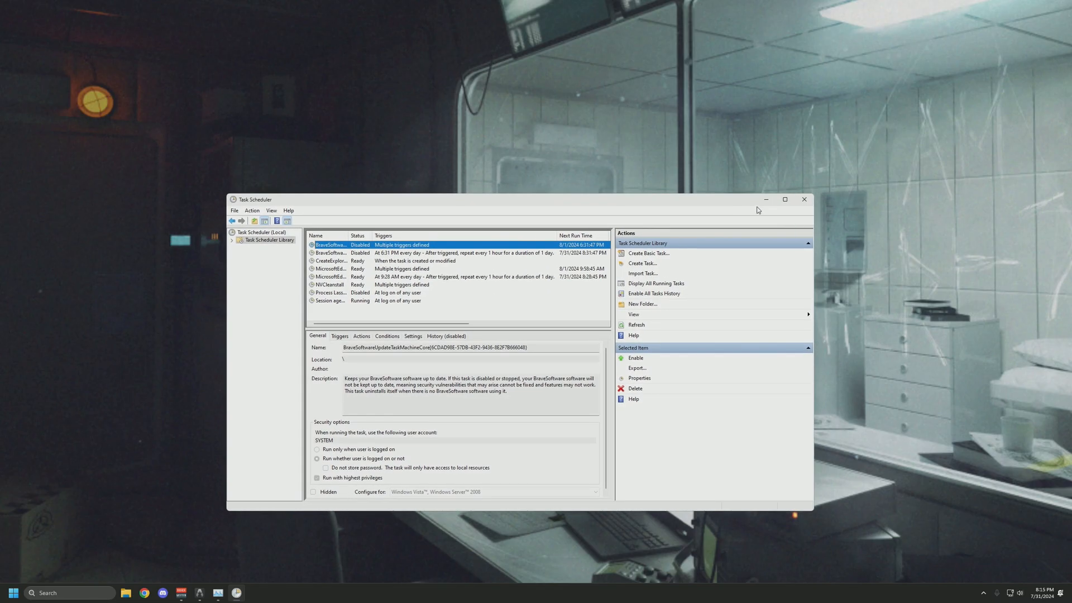
Step: Close the Task Scheduler window, with the Brave update task left disabled
left_click(804, 199)
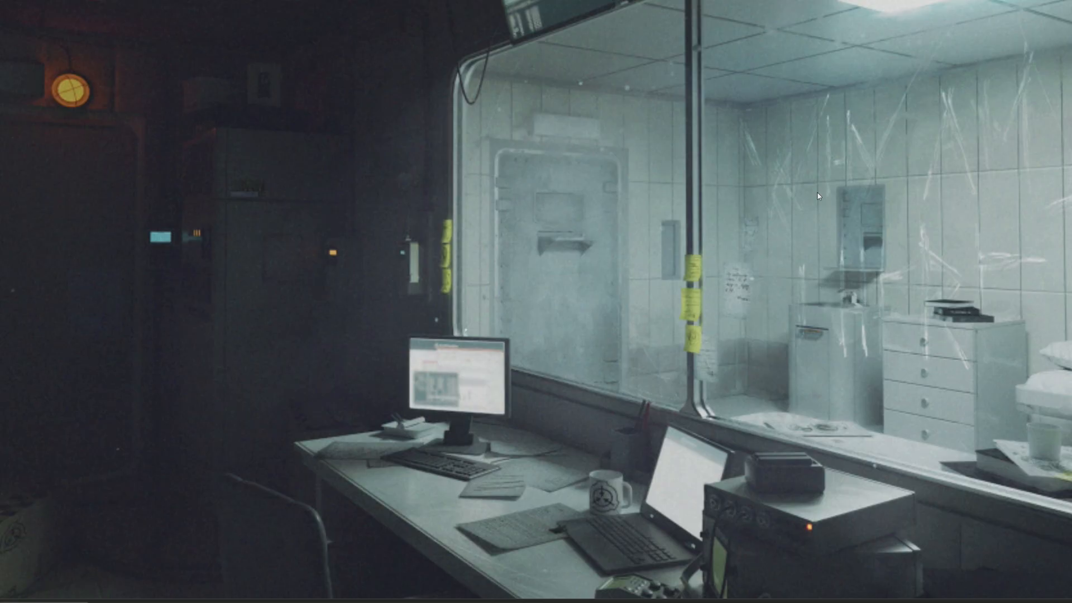
mouse_move(667, 306)
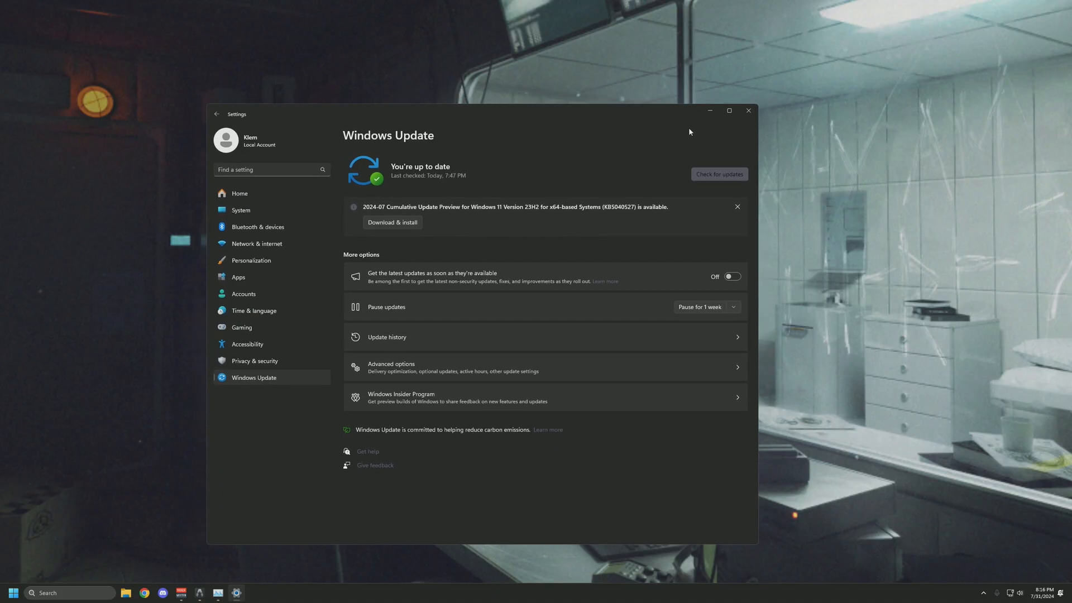
mouse_move(692, 127)
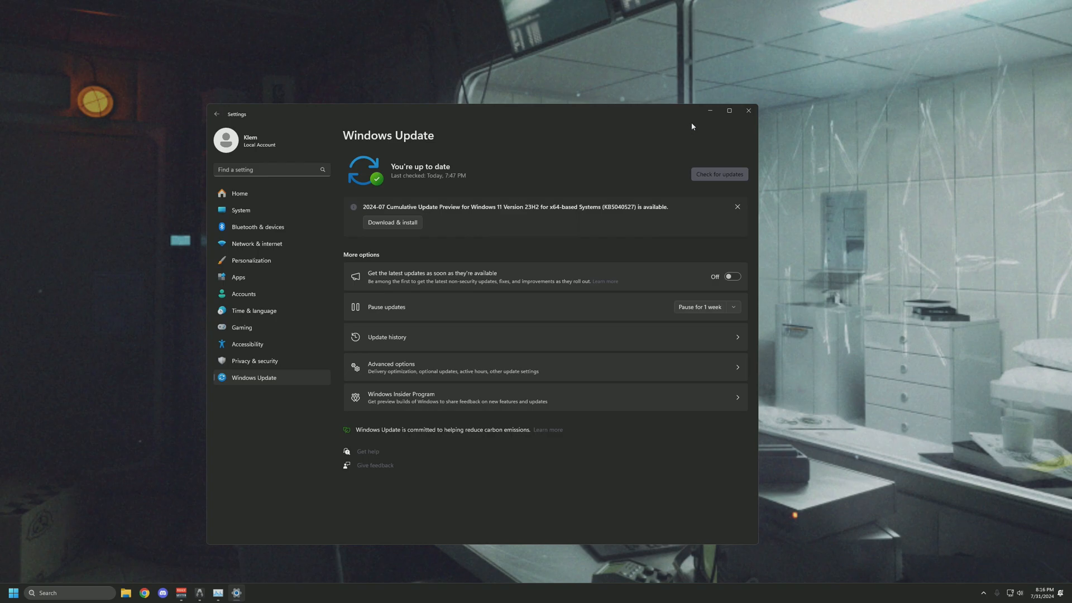
mouse_move(747, 111)
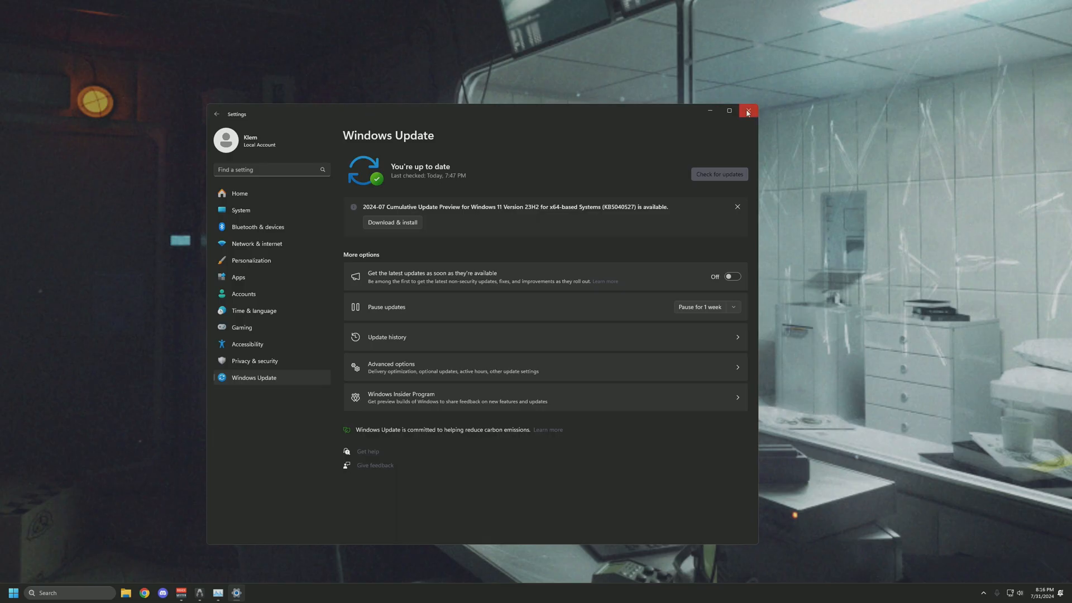
Step: Close Settings after seeing Windows Update report the PC up to date
left_click(747, 111)
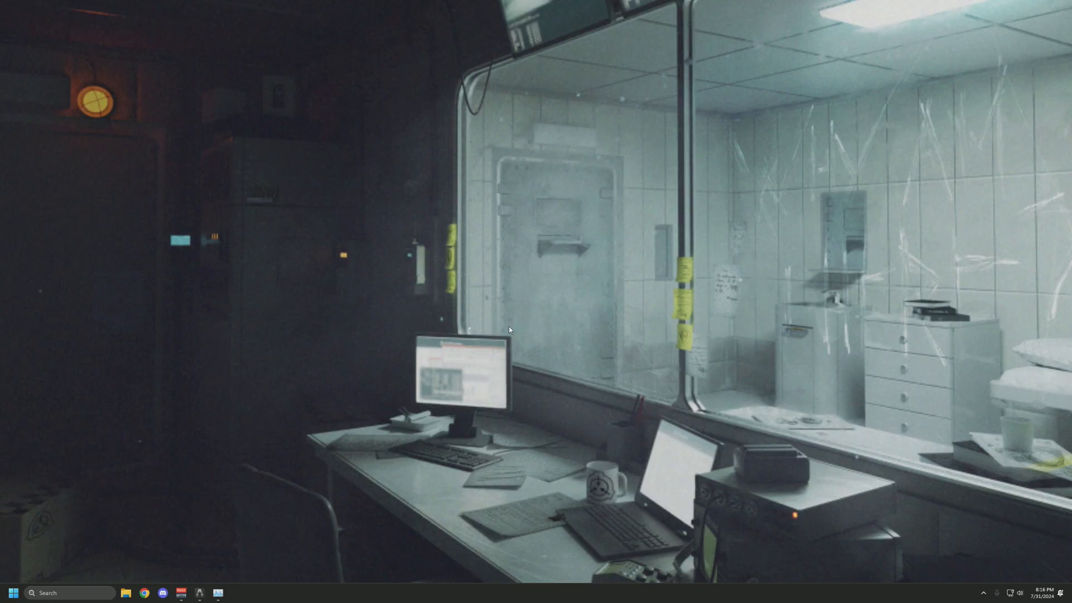
mouse_move(354, 393)
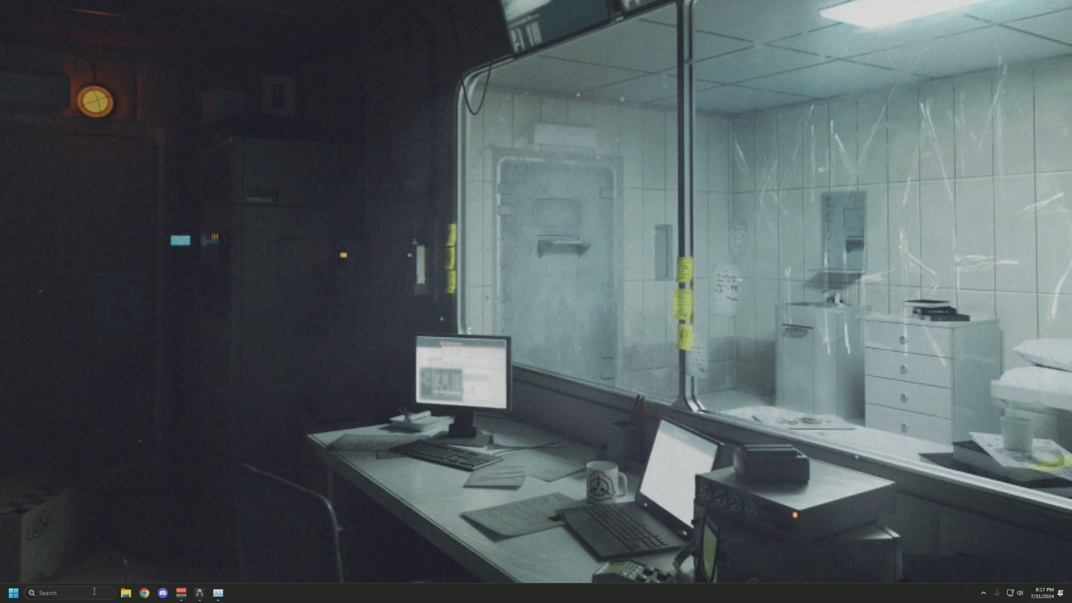
Step: Search Windows for 'cmd' to bring up Command Prompt as the best match
type("cmd")
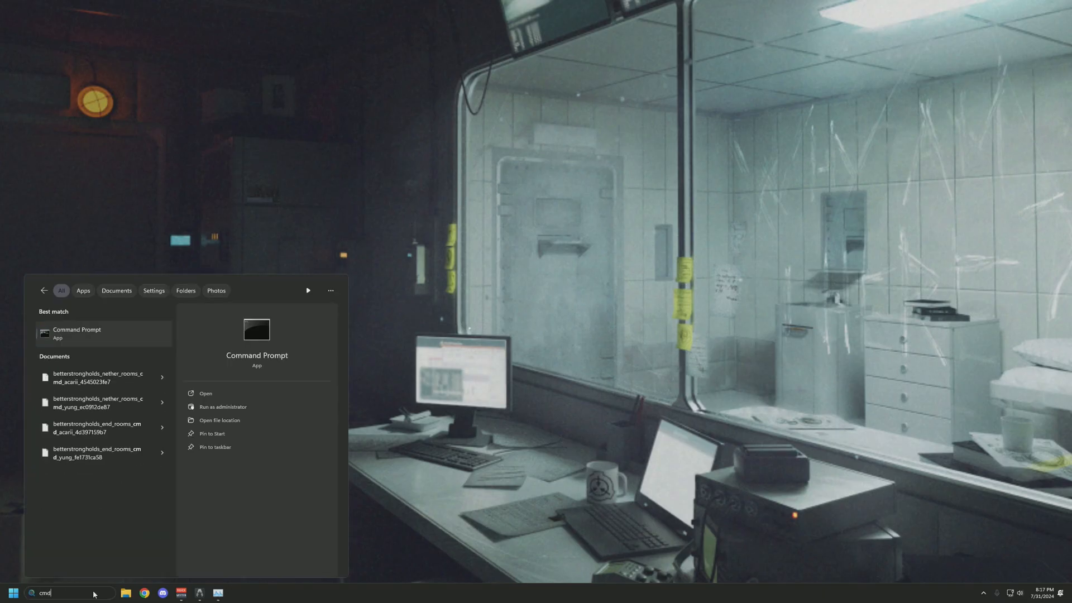
mouse_move(219, 407)
type("DISM /online /cleanup-image /restorehealth")
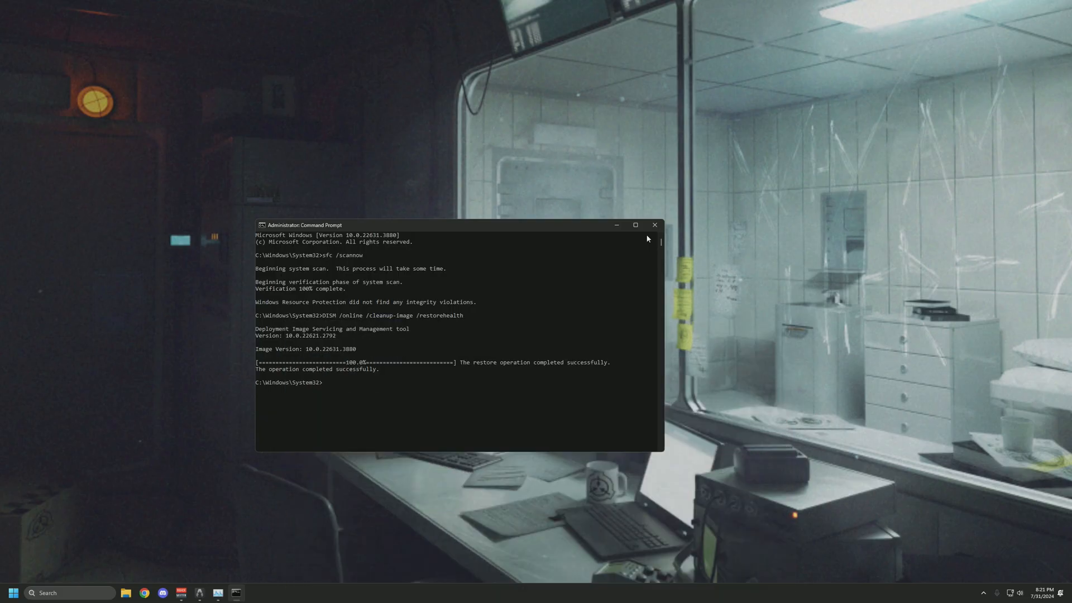
mouse_move(658, 236)
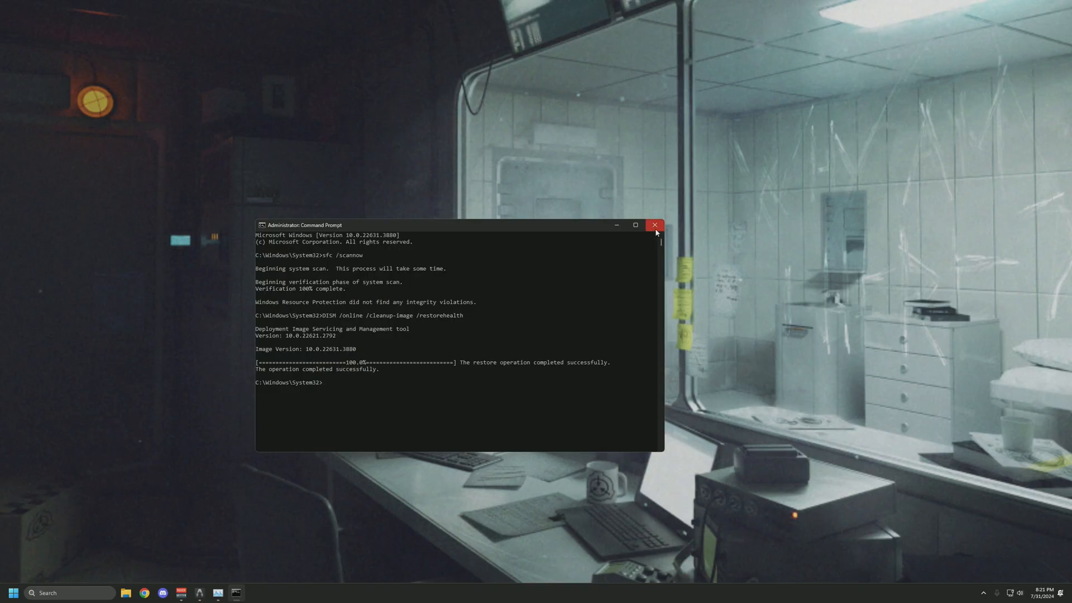
mouse_move(654, 228)
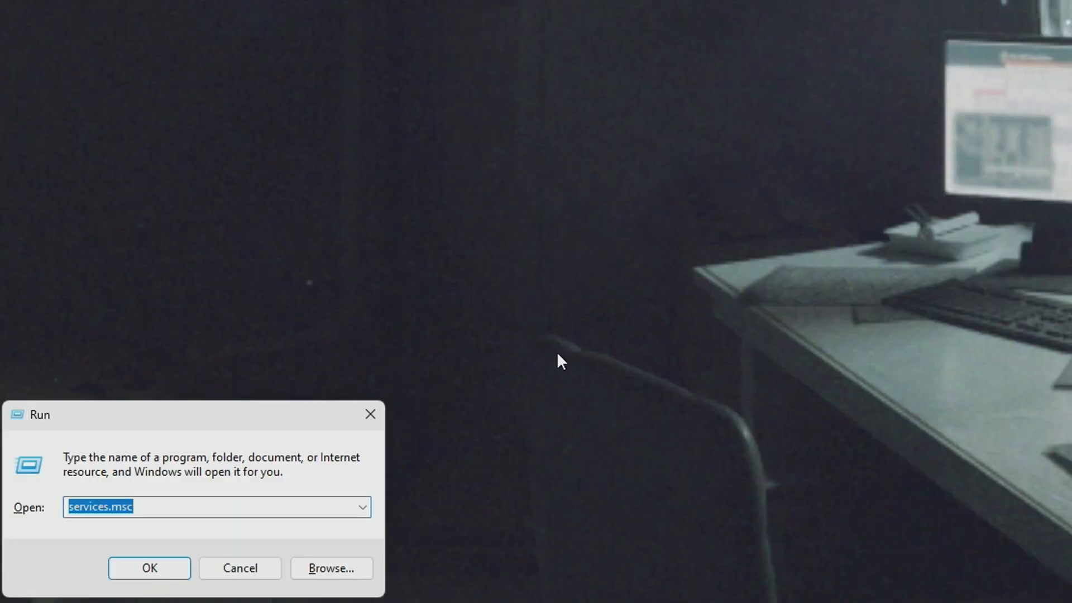
Step: Launch systempropertiesadvanced from the Run dialog to reach System Properties' Advanced tab
type("sys")
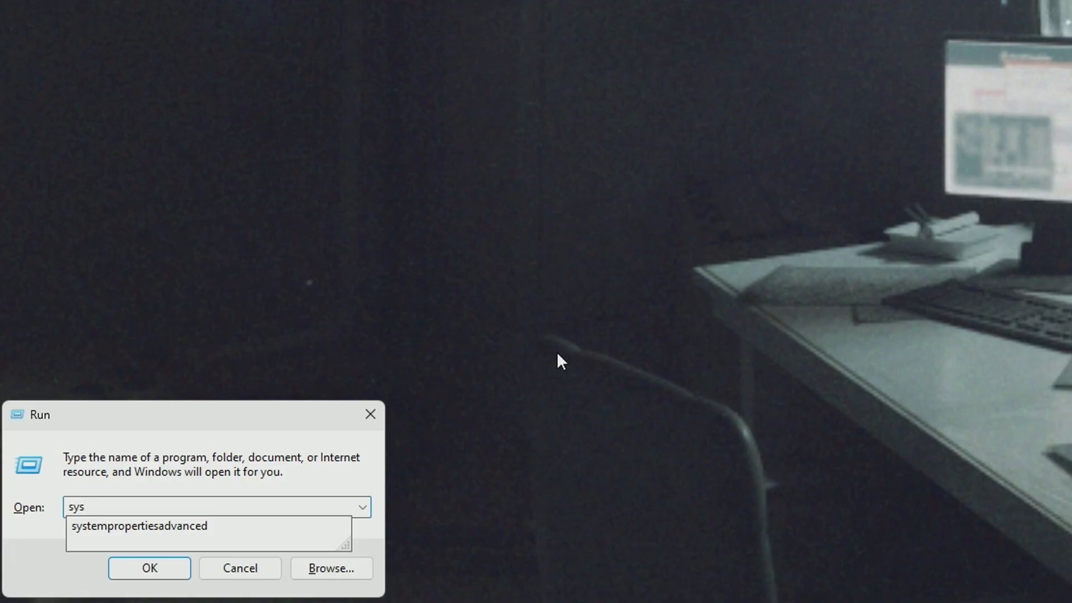
left_click(149, 569)
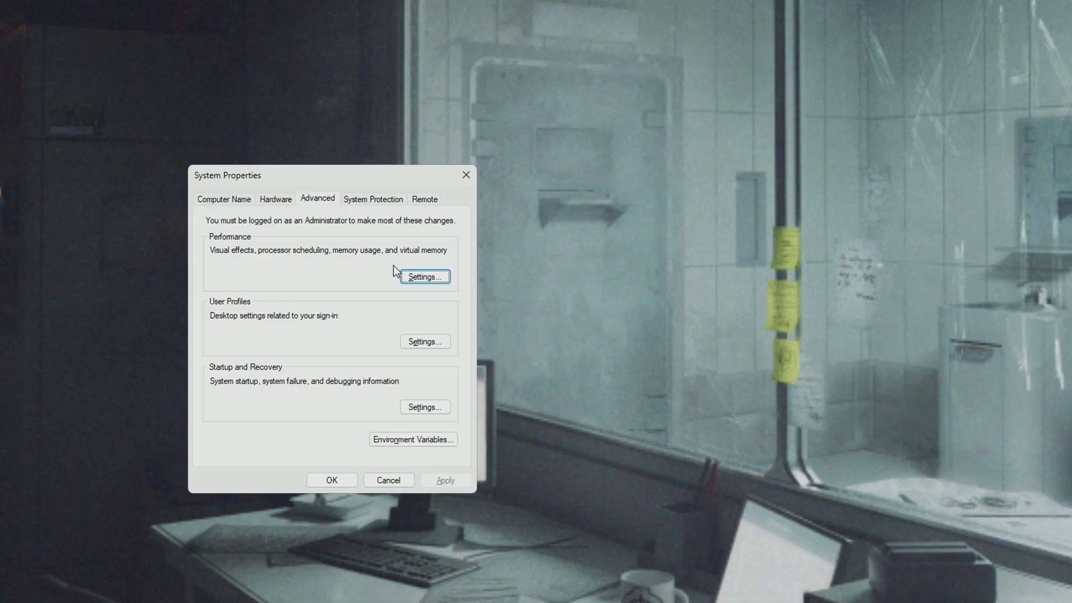
mouse_move(332, 275)
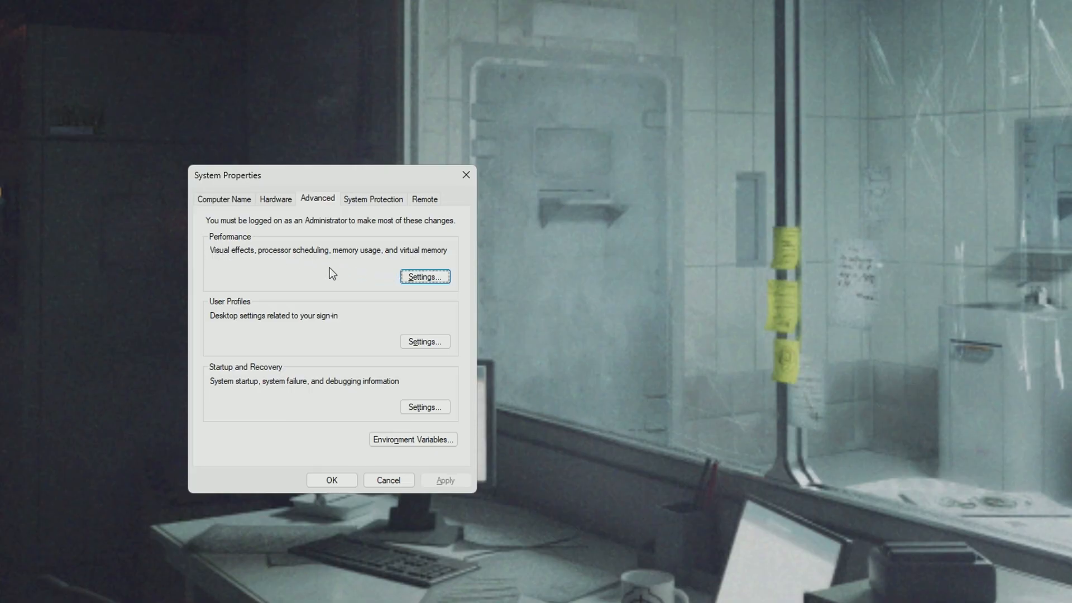
Step: Confirm no paging file on C:, system managed on D:, leaving 7168 MB total
left_click(424, 276)
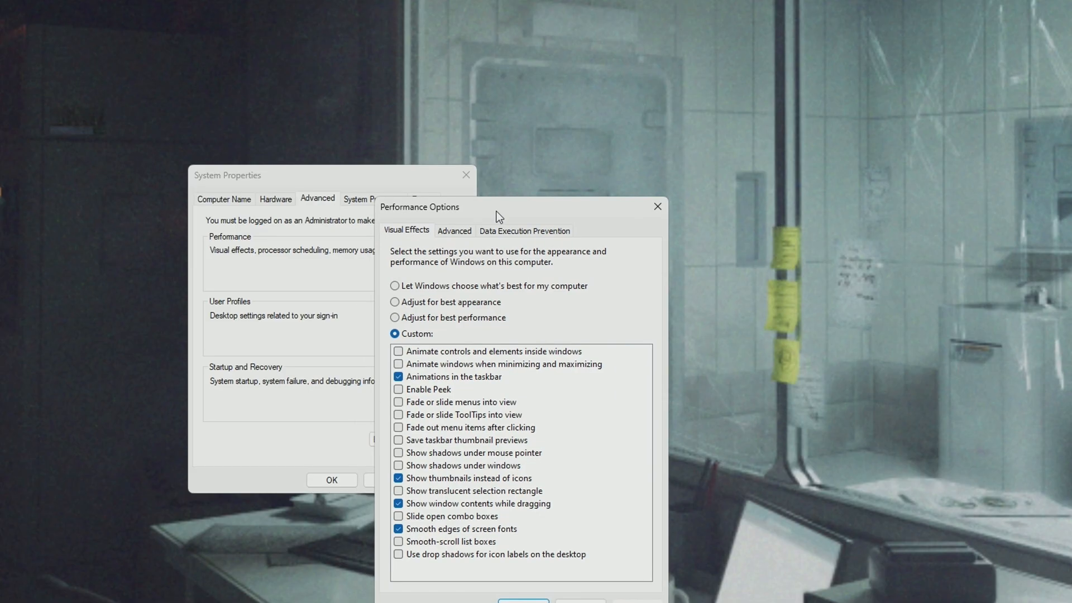
left_click(454, 231)
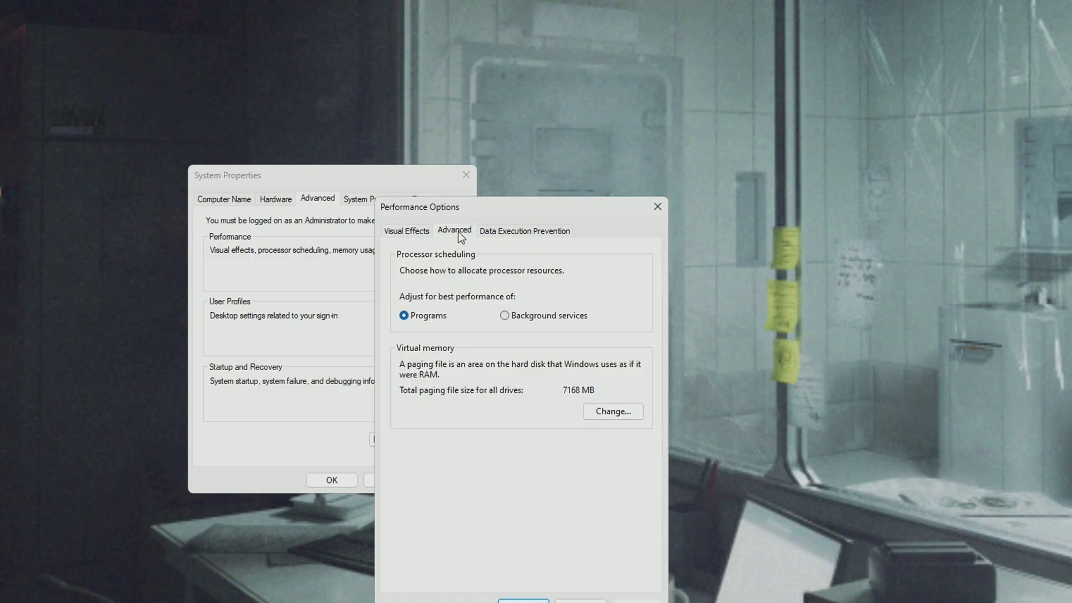
mouse_move(484, 366)
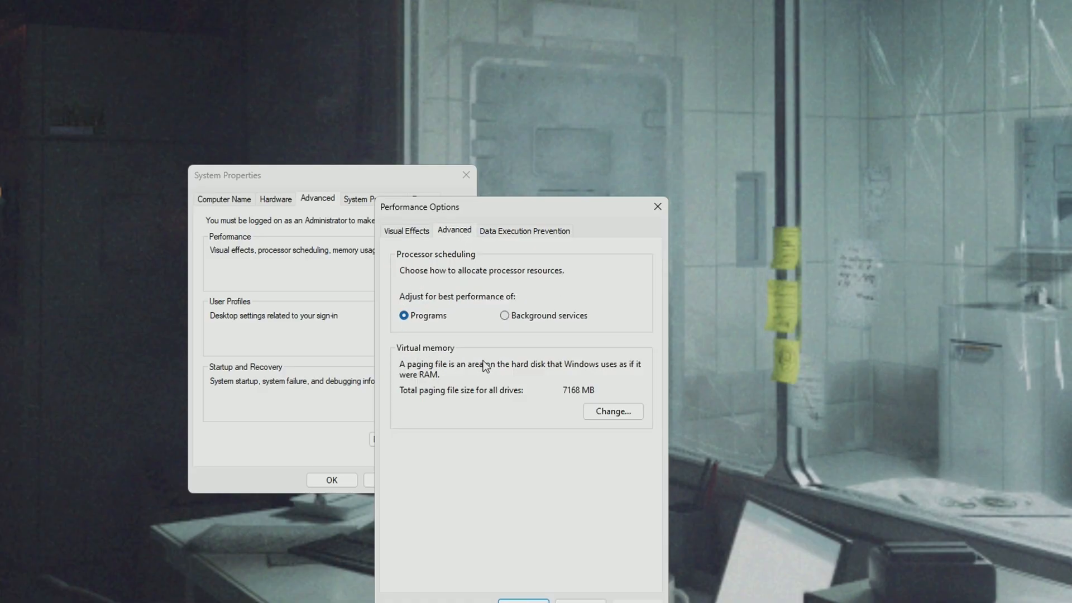
left_click(612, 411)
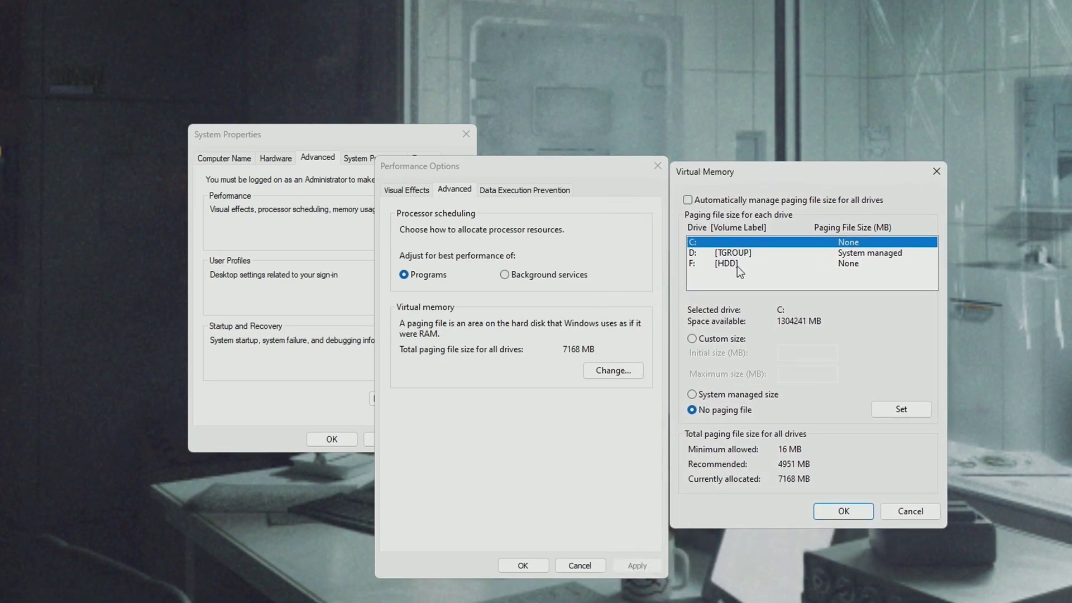
left_click(752, 263)
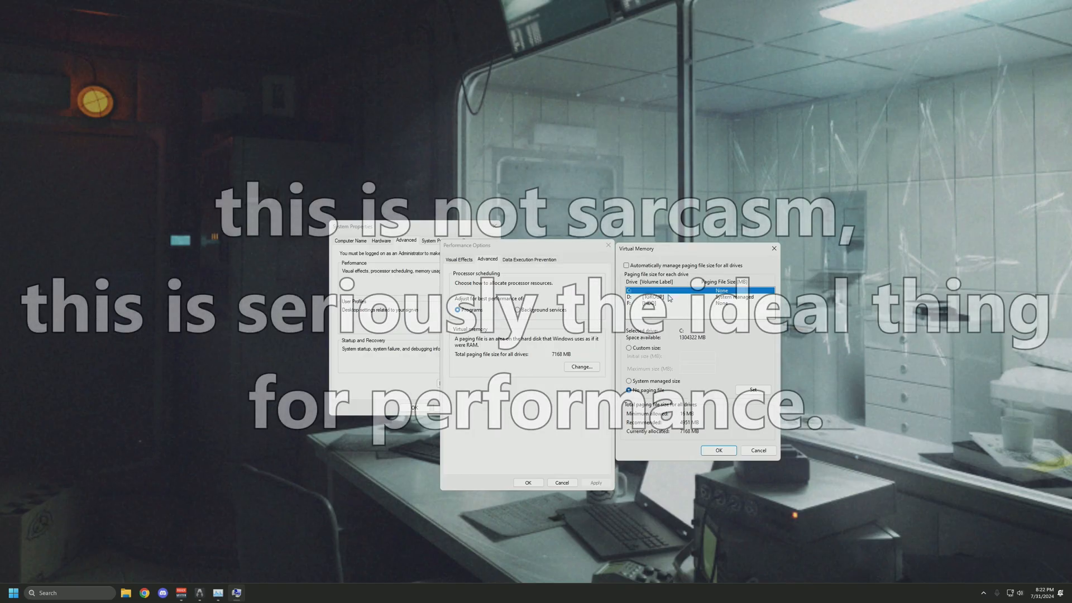
left_click(646, 298)
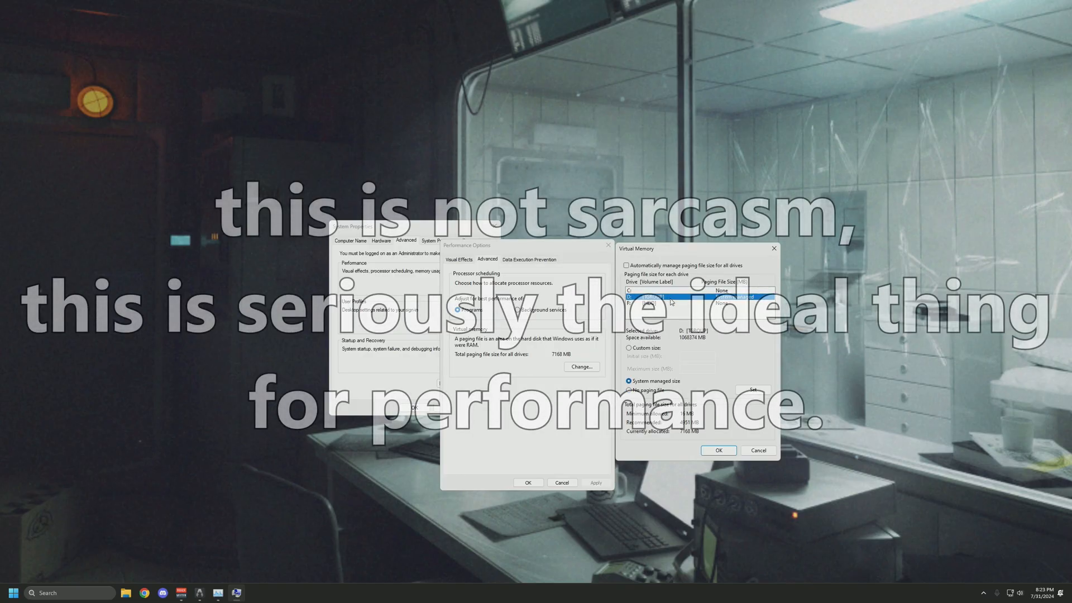
left_click(683, 296)
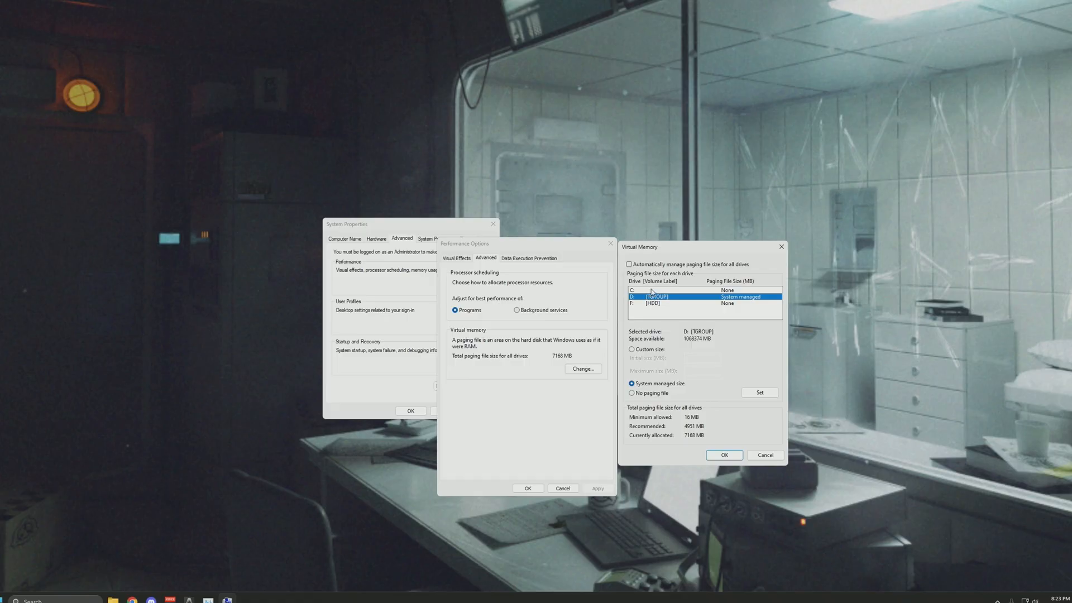
left_click(660, 289)
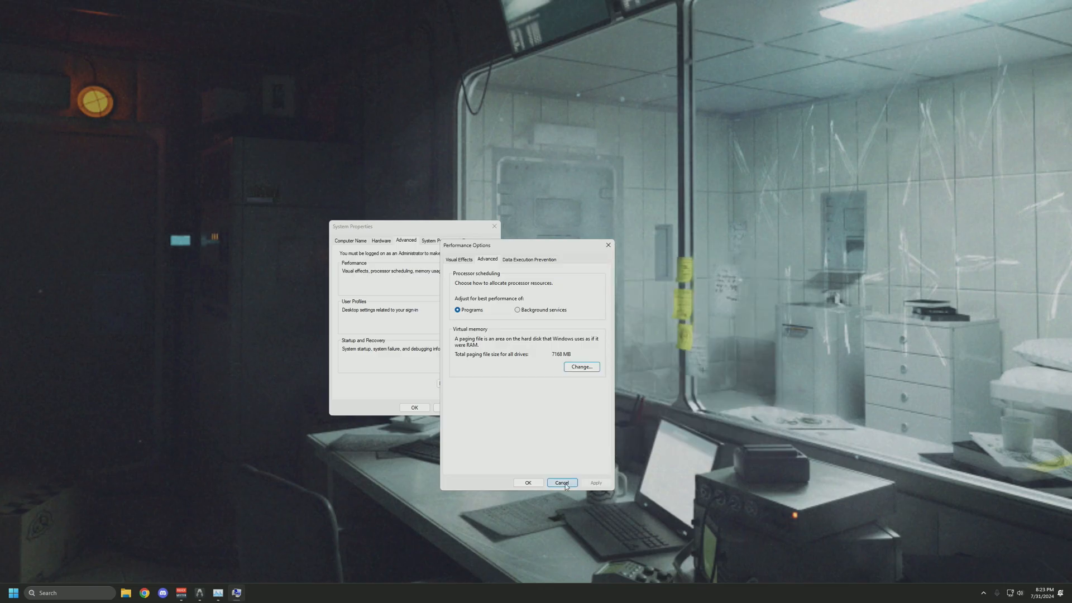
Step: Cancel out of Performance Options and System Properties without saving changes
left_click(561, 482)
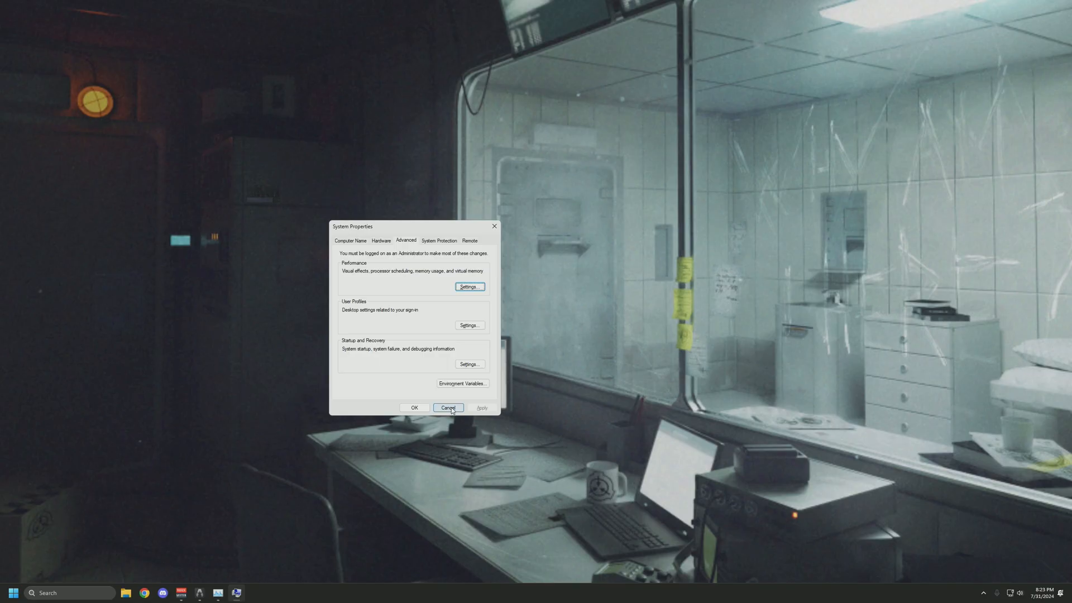
left_click(447, 407)
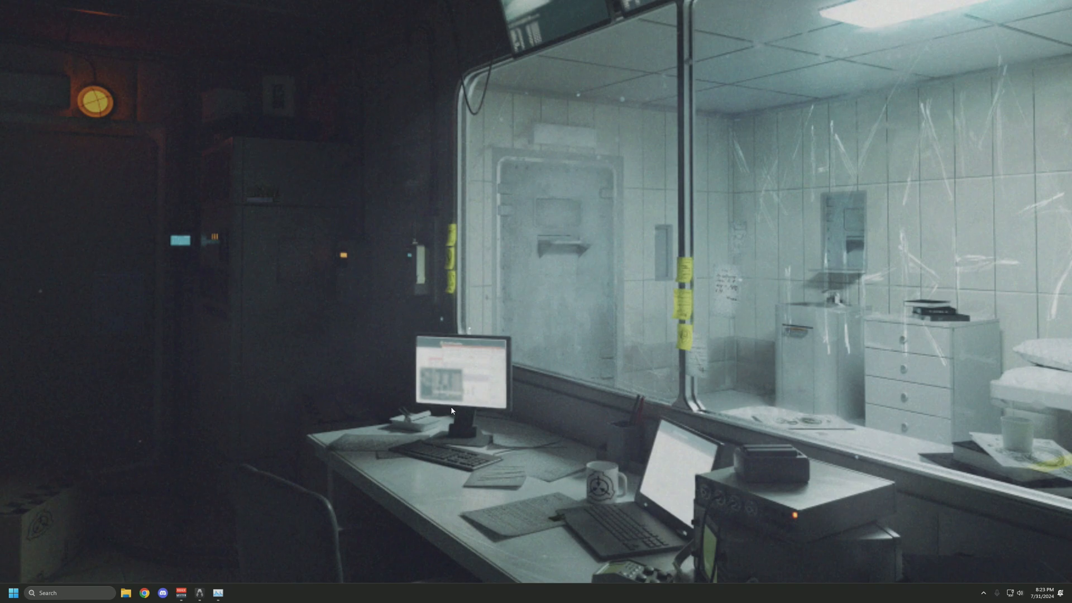
mouse_move(536, 437)
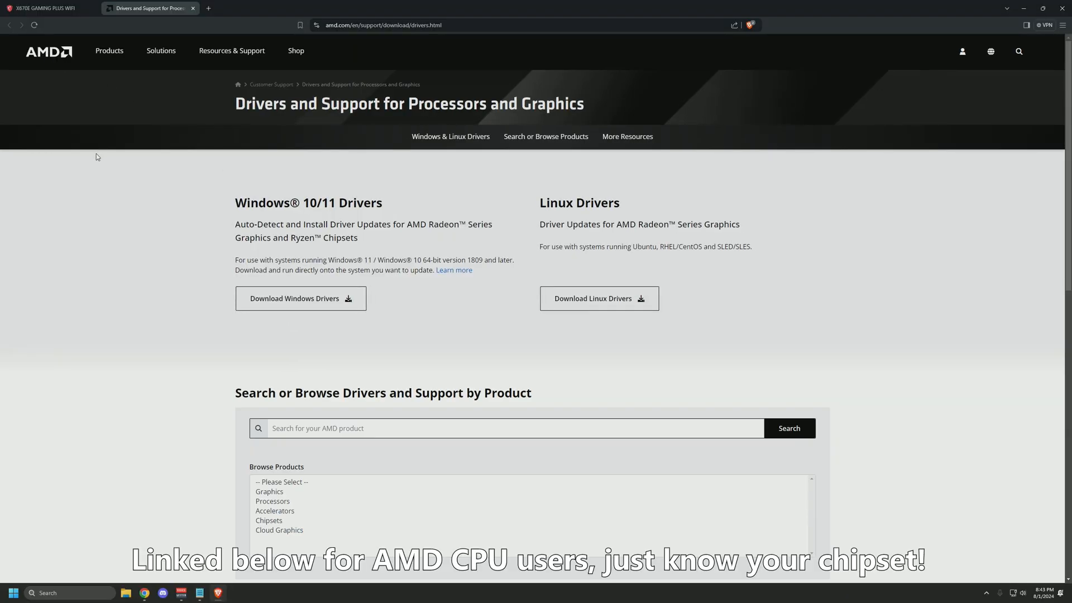
Step: Scroll the MSI X670E GAMING PLUS WIFI product page and follow its Support link
scroll("down", 3)
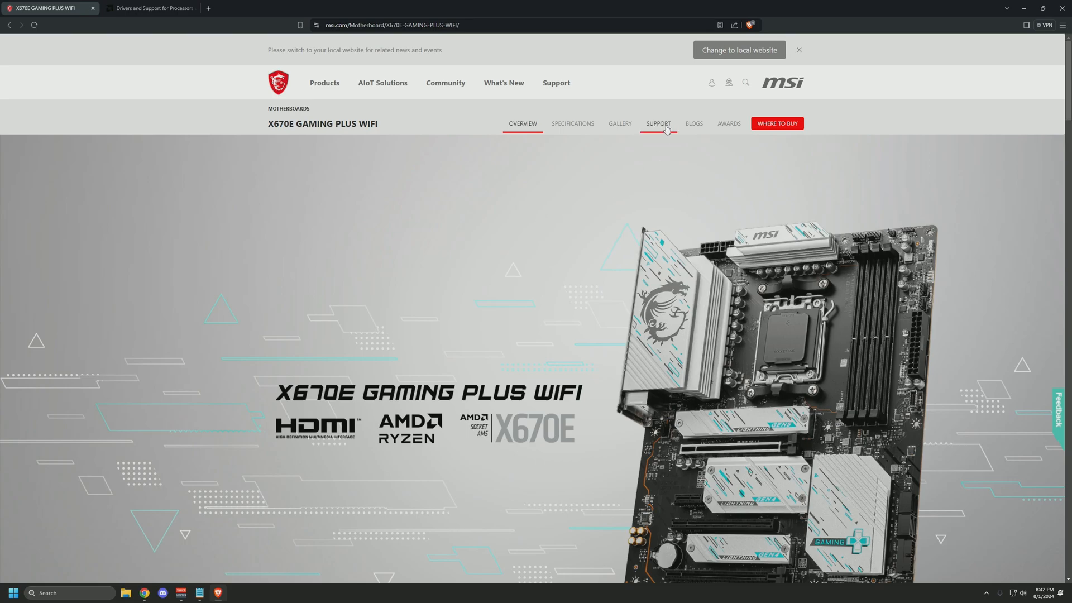
left_click(658, 124)
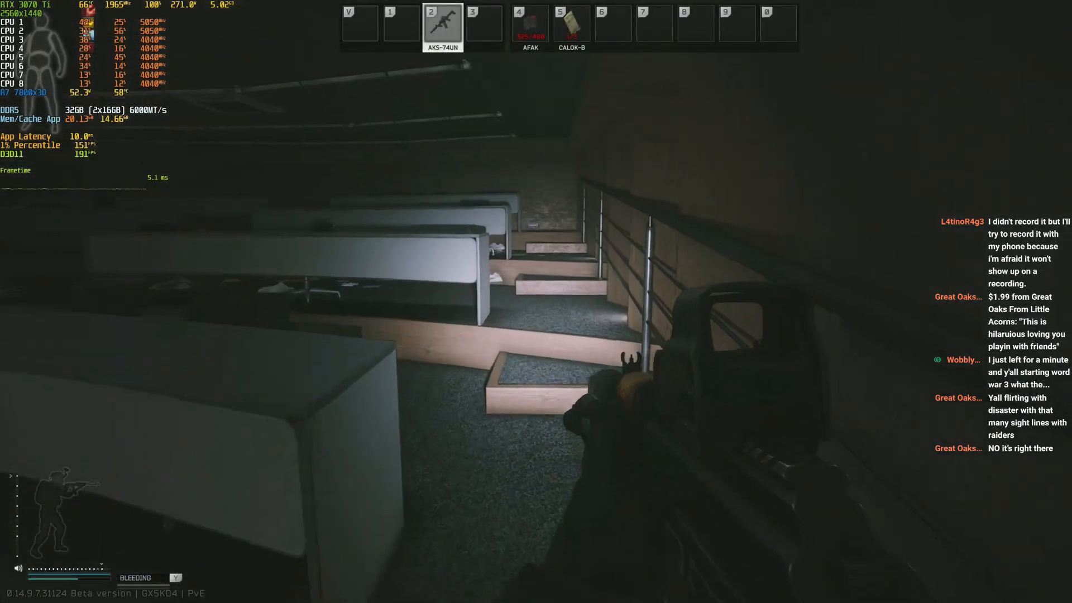
Step: Play the raid with the HWiNFO overlay, then open the health and inventory screen
key("4")
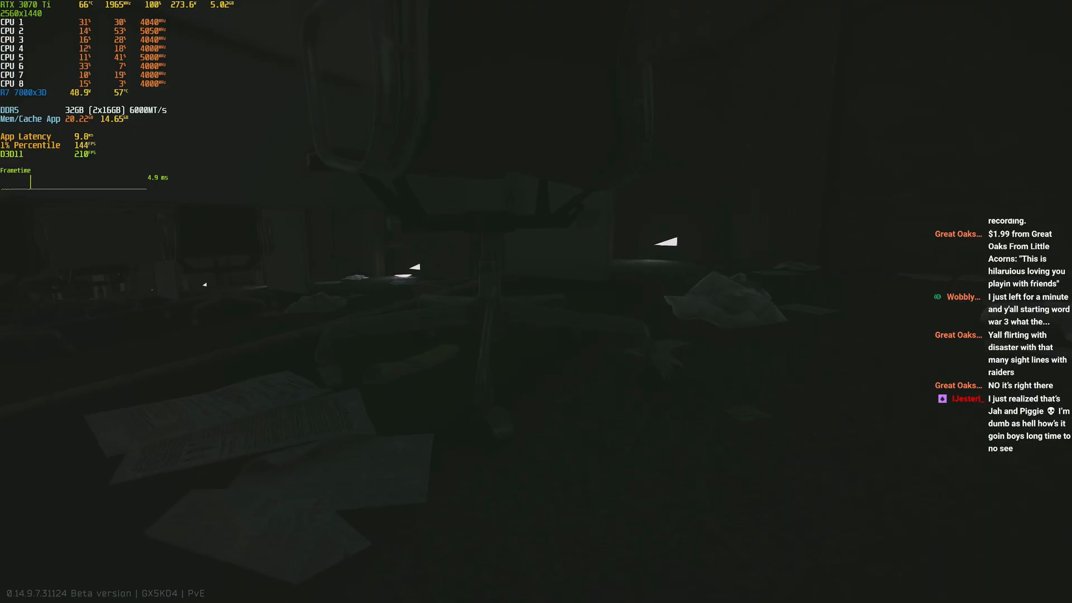
key("tab")
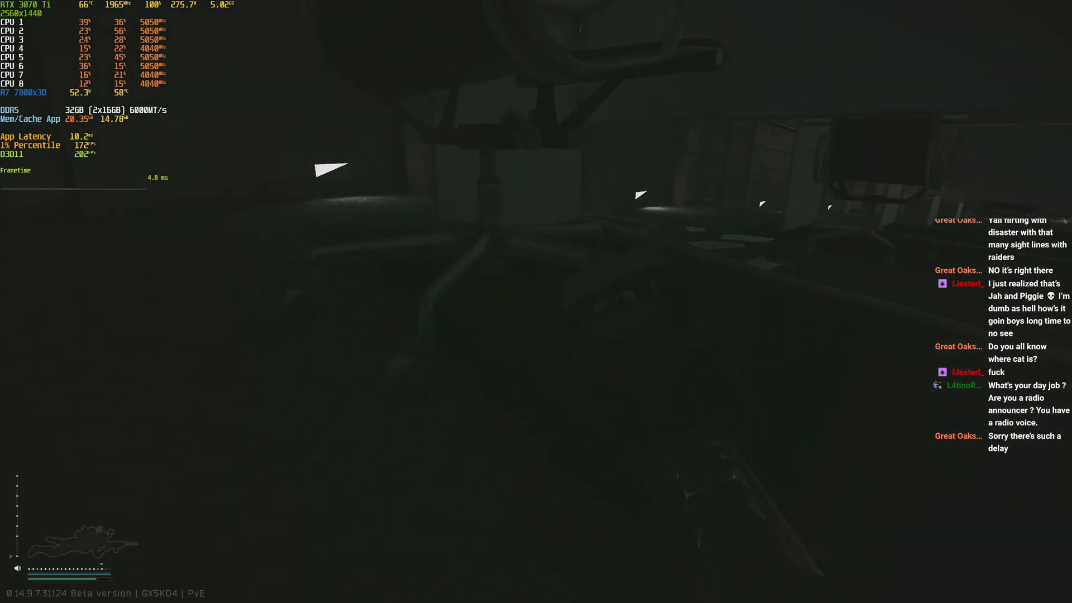
key("Tab")
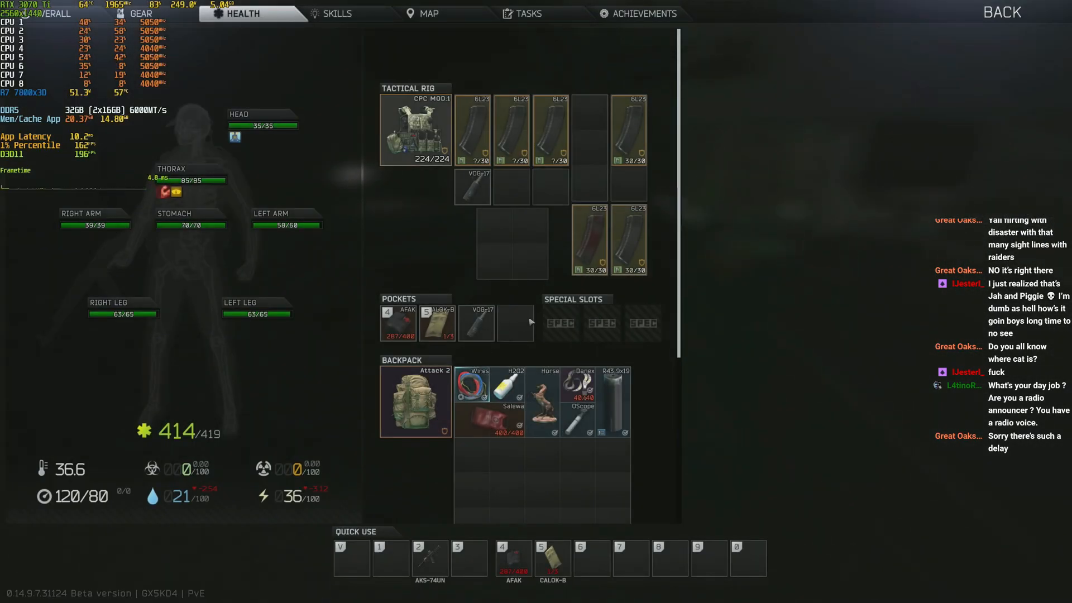
left_click(141, 12)
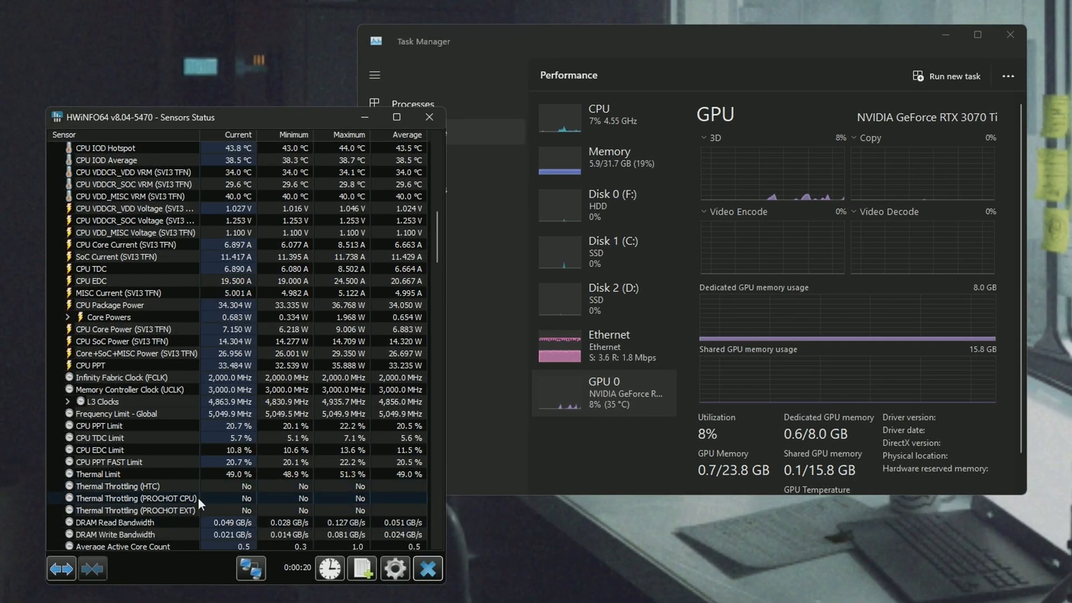
mouse_move(250, 479)
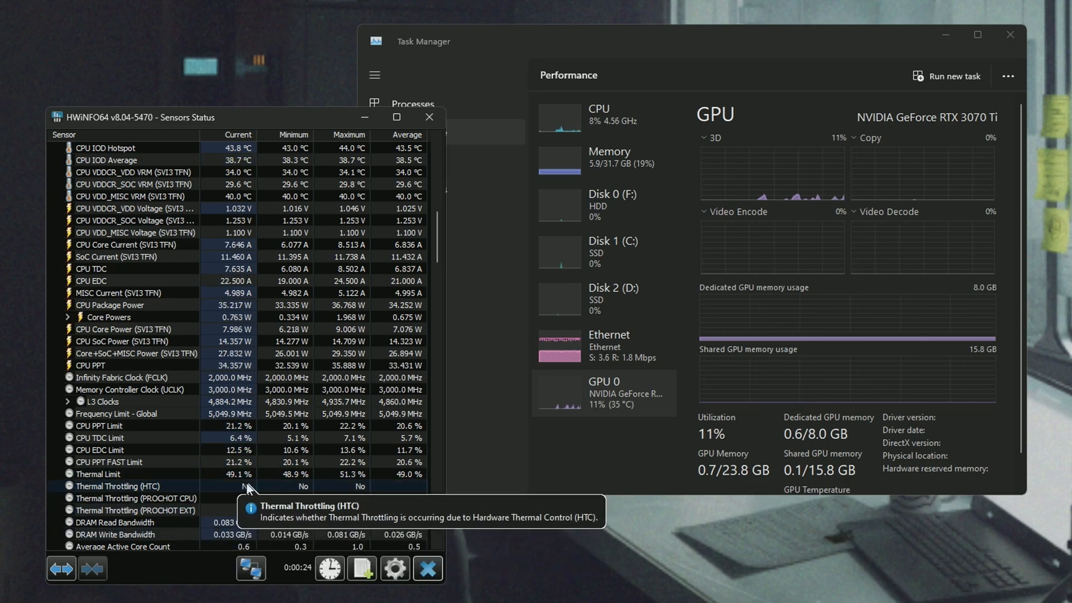
mouse_move(209, 523)
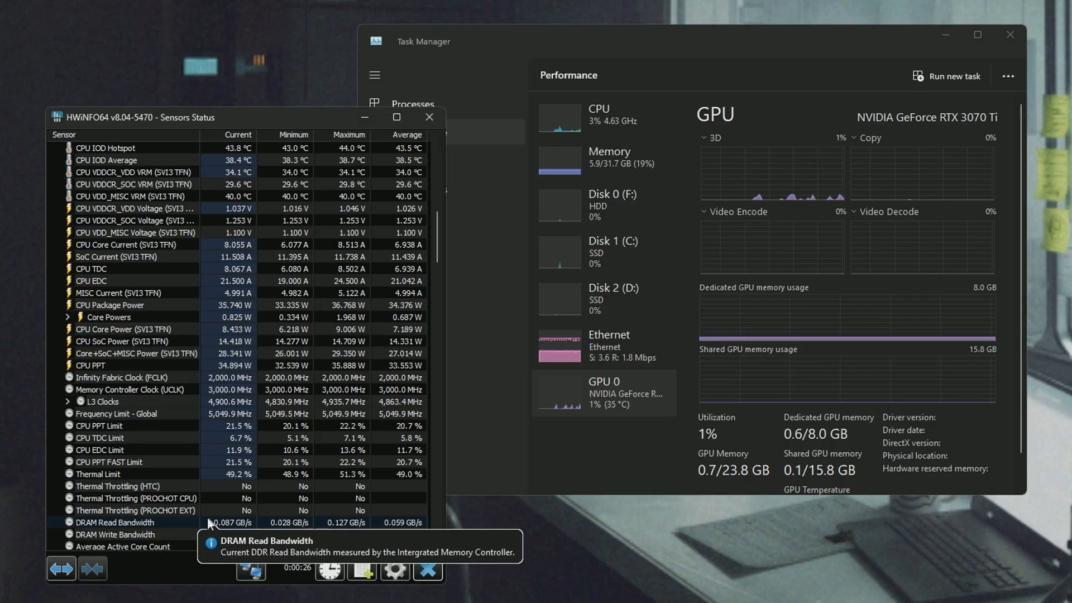
Step: Scroll HWiNFO64's sensor list to confirm all throttling sensors read No
scroll("down", 3)
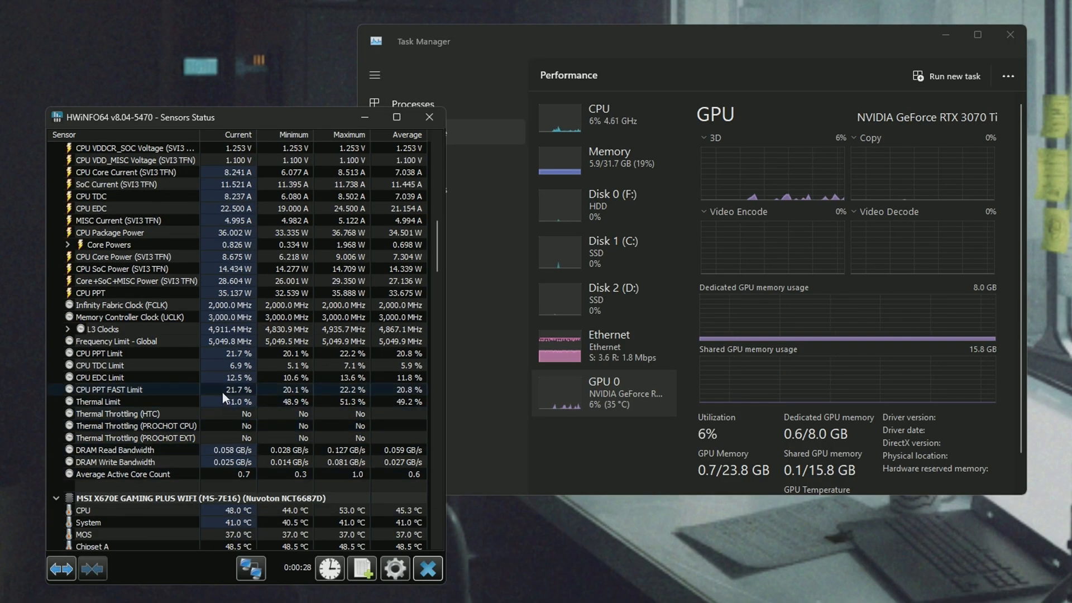
mouse_move(277, 437)
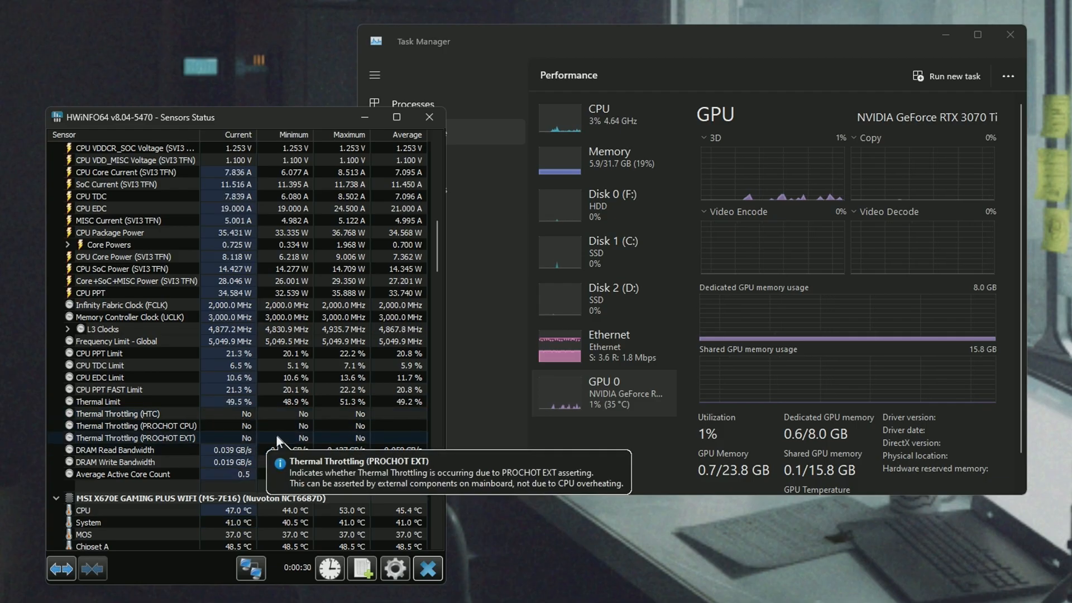
scroll("down", 3)
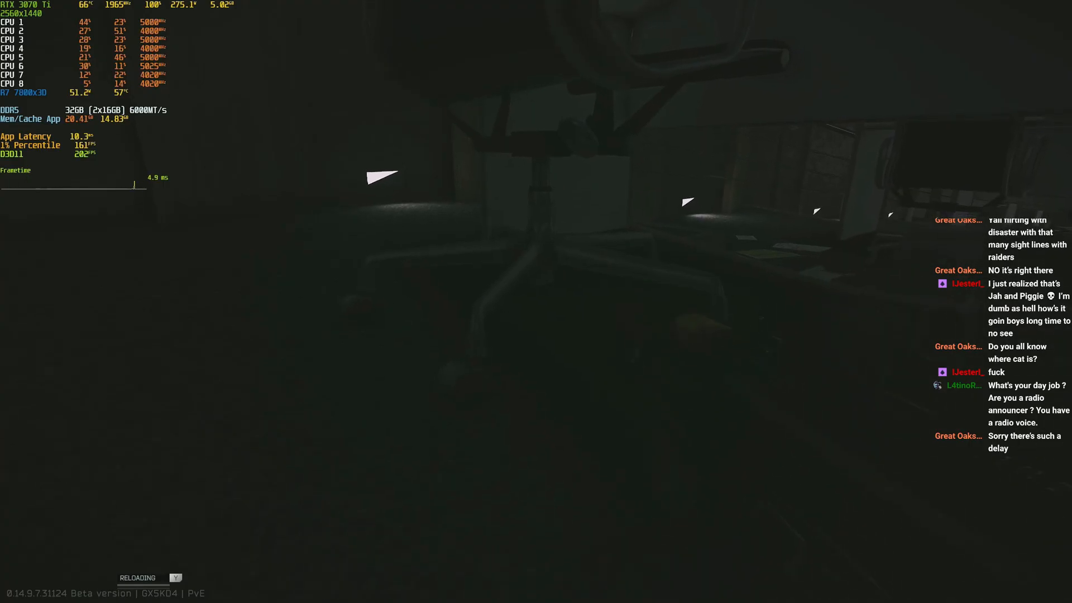
Step: Open the gear inventory and scroll past rig magazines and backpack to the pouch
key("tab")
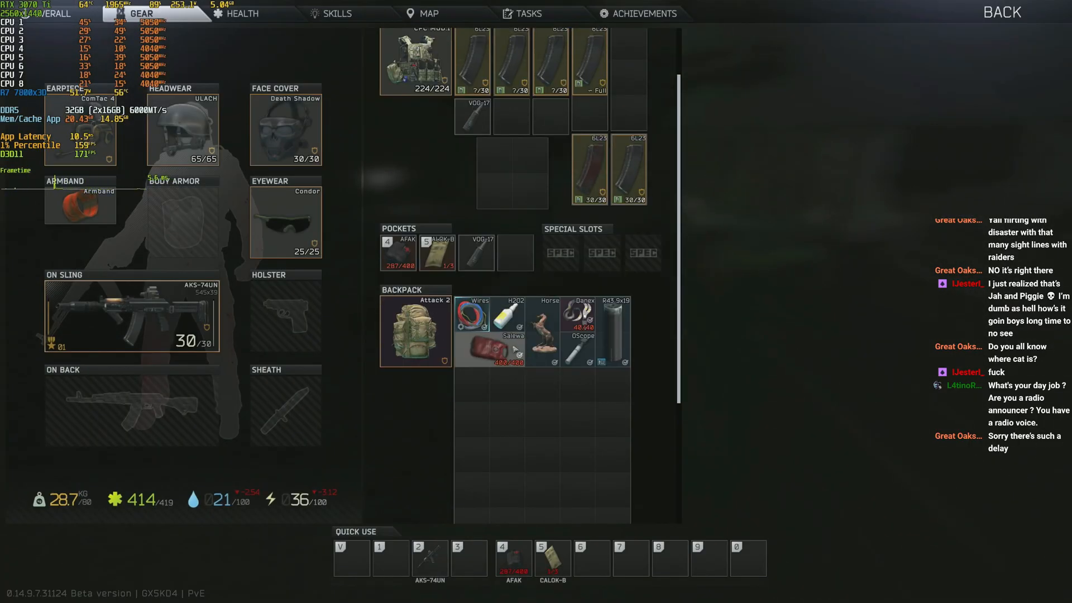
scroll("down", 3)
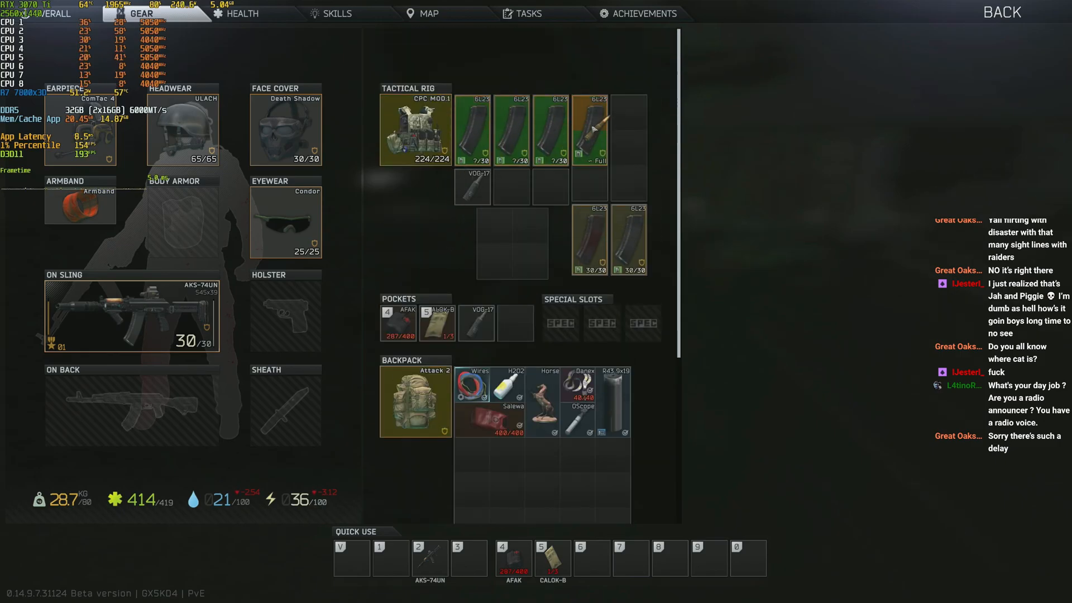
scroll("down", 3)
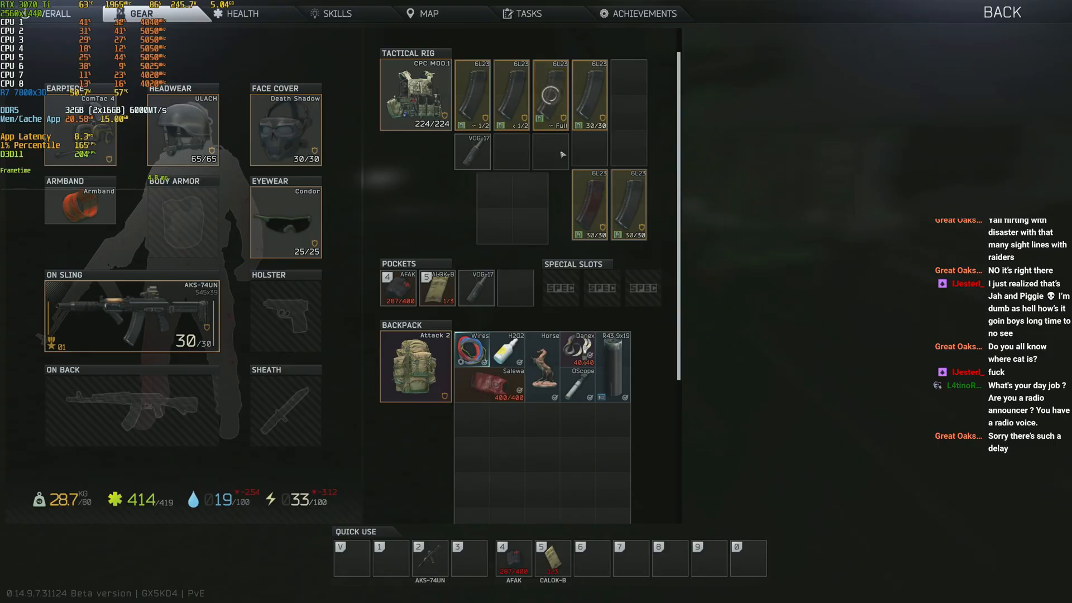
scroll("down", 3)
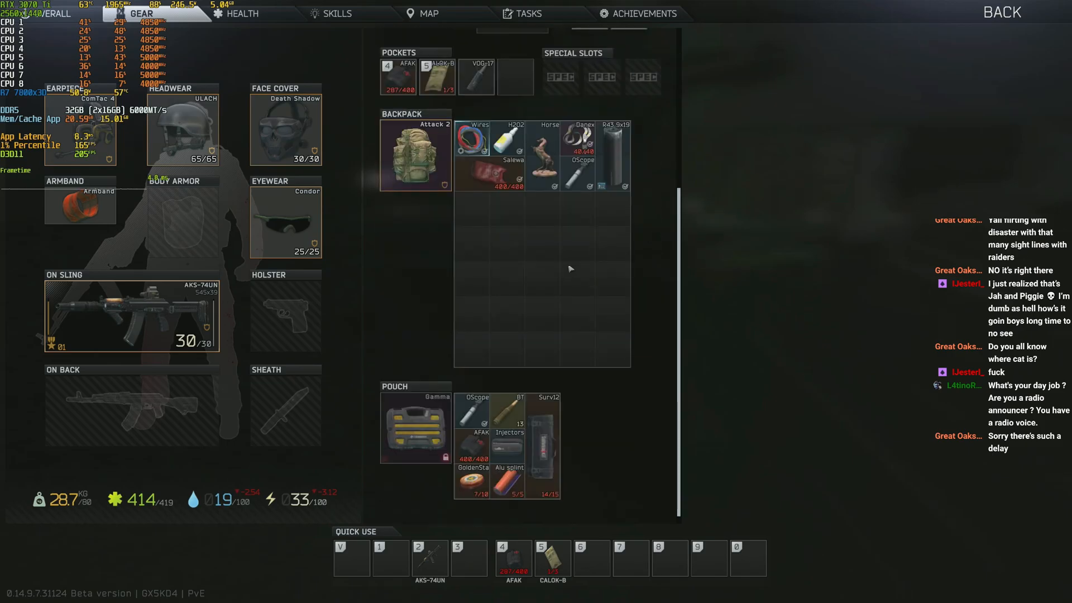